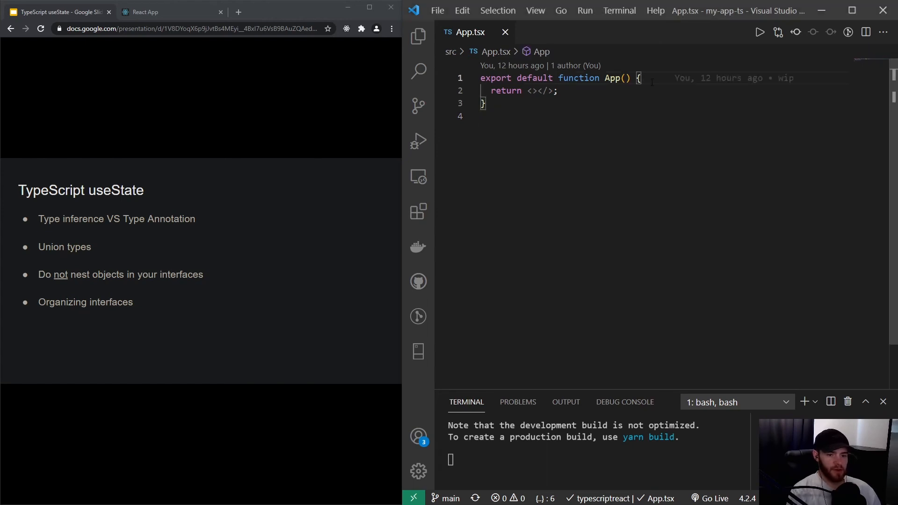
# Step: Declare const [user, setUser] = useState("userName") and render {user} inside a <p>
pyautogui.press('Enter')
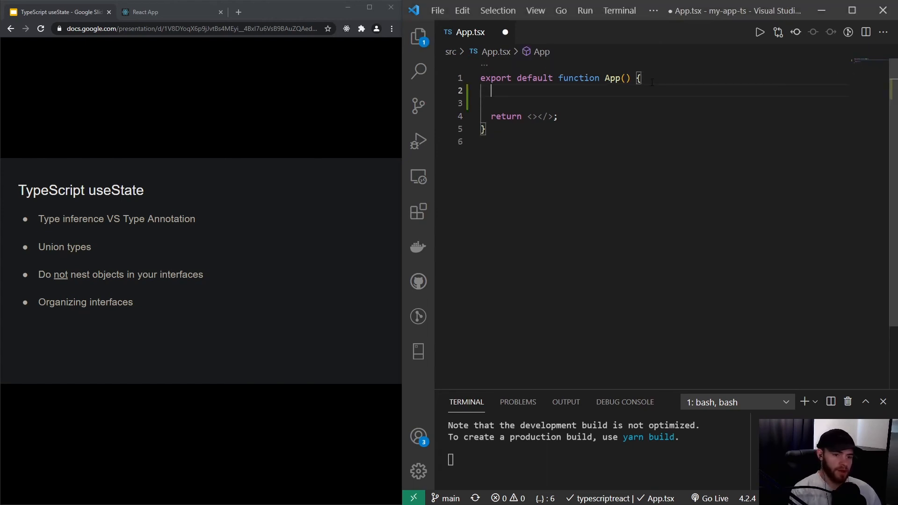
pyautogui.write('const')
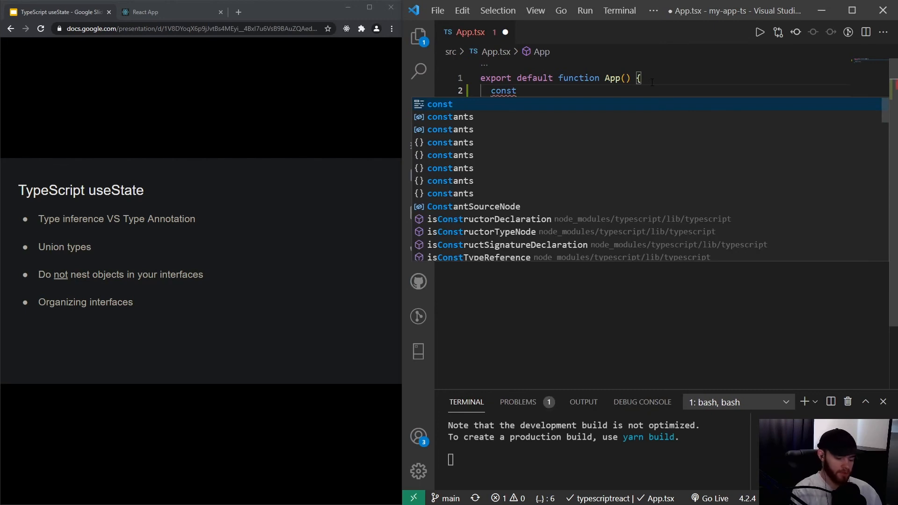
pyautogui.write('[user]')
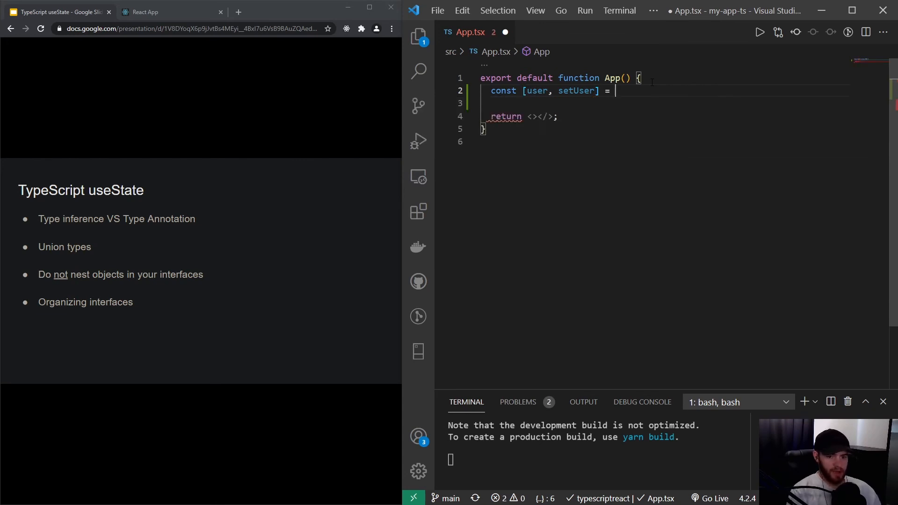
pyautogui.write('uses')
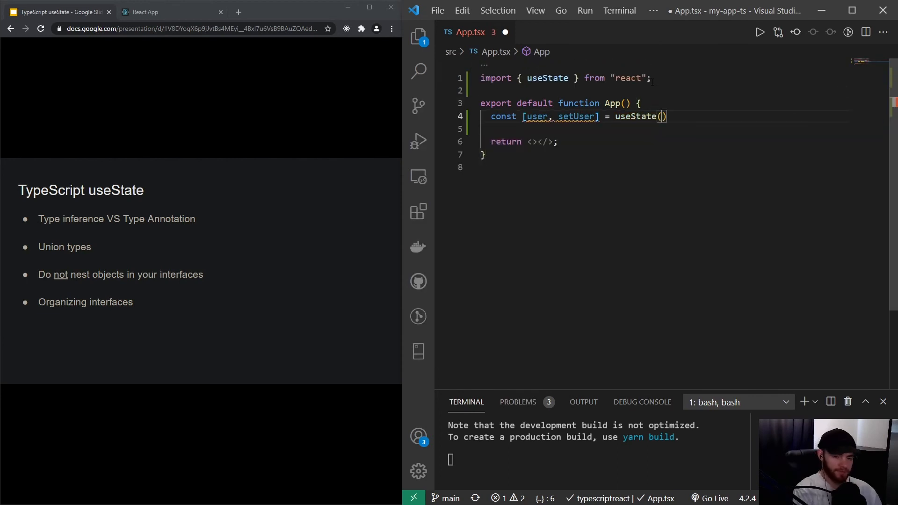
pyautogui.write('""')
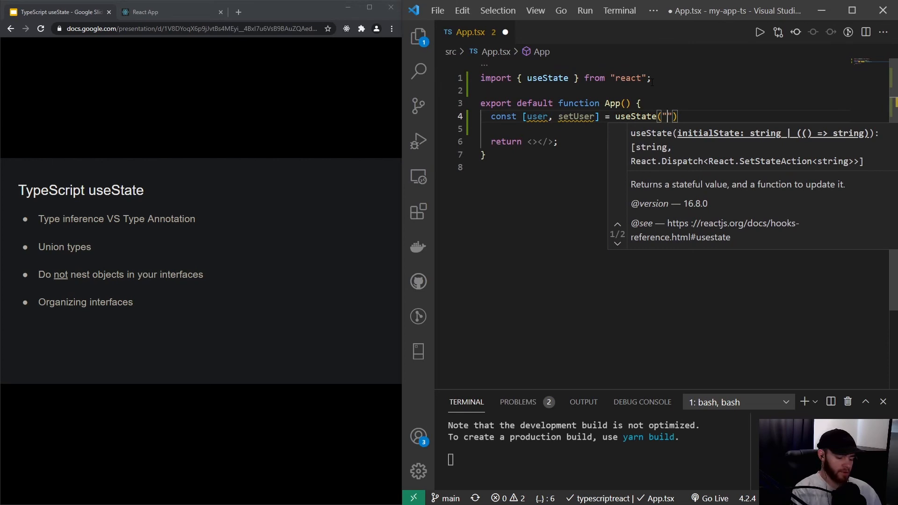
pyautogui.write('userName')
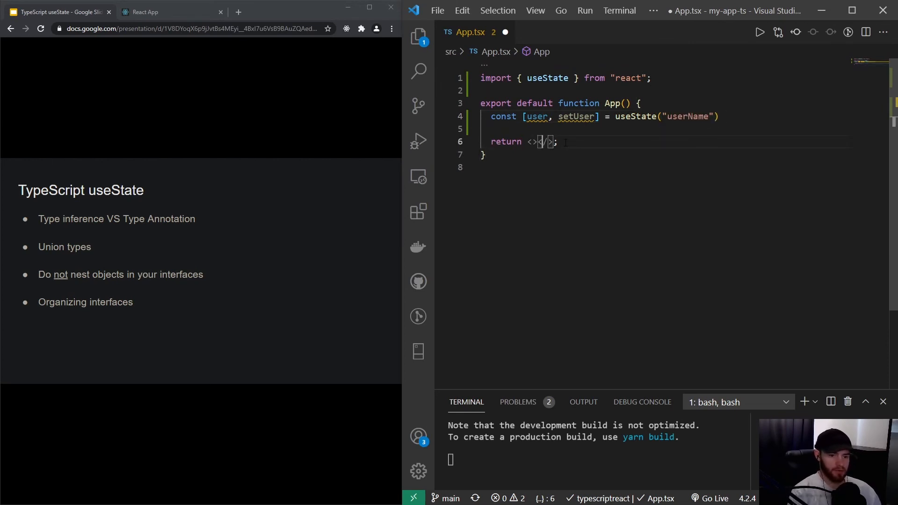
pyautogui.write('p>{user}</p>')
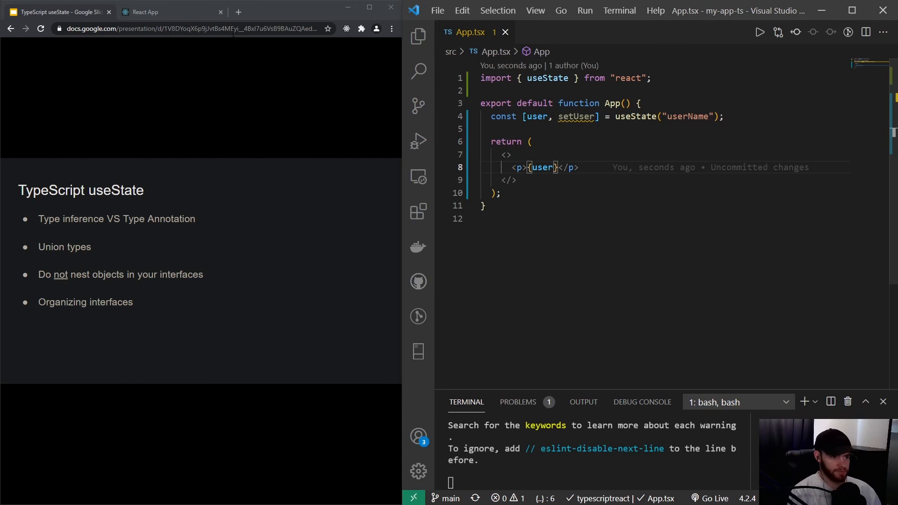
# Step: Switch to the React App tab at localhost:3000 showing userName
pyautogui.click(145, 11)
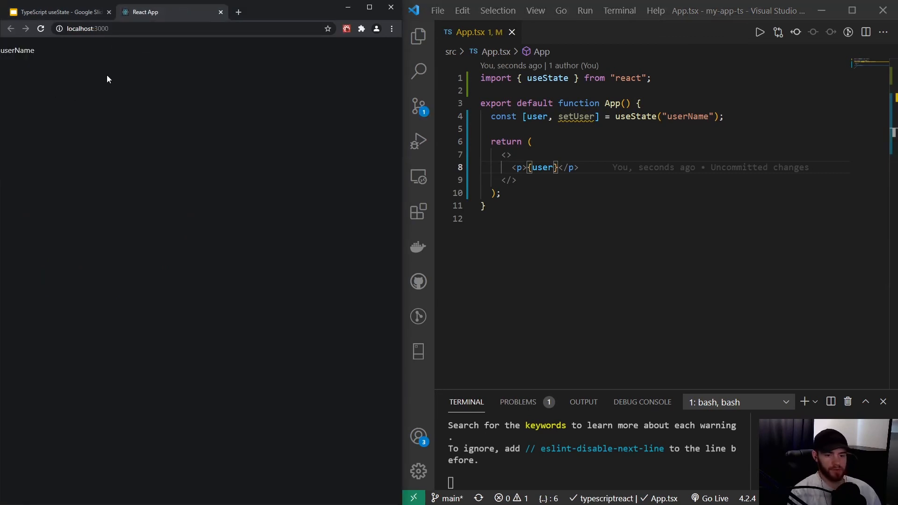
pyautogui.moveTo(292, 148)
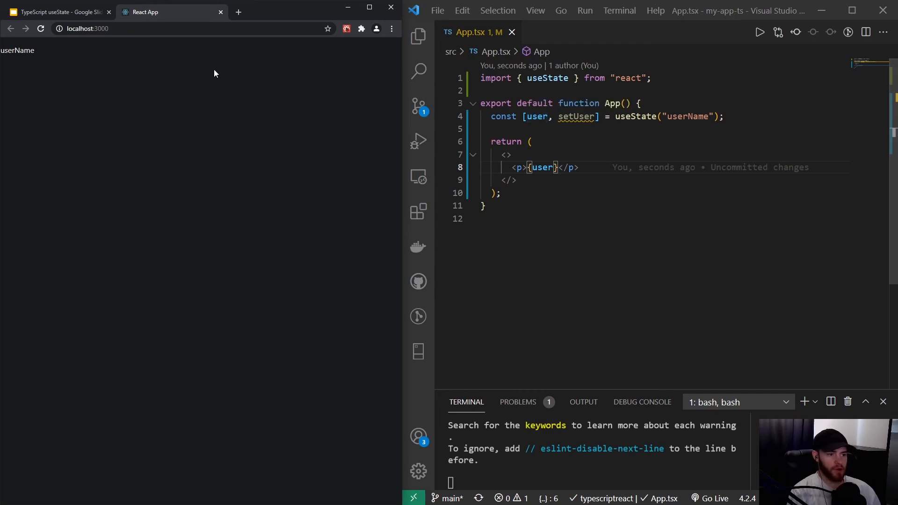
# Step: Change the useState initial value to 555 so user is inferred as a number
pyautogui.click(58, 11)
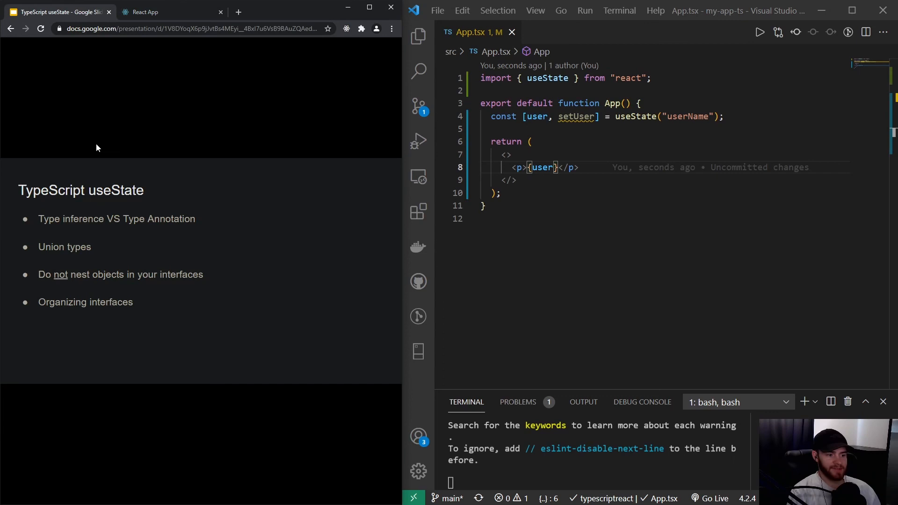
pyautogui.moveTo(312, 142)
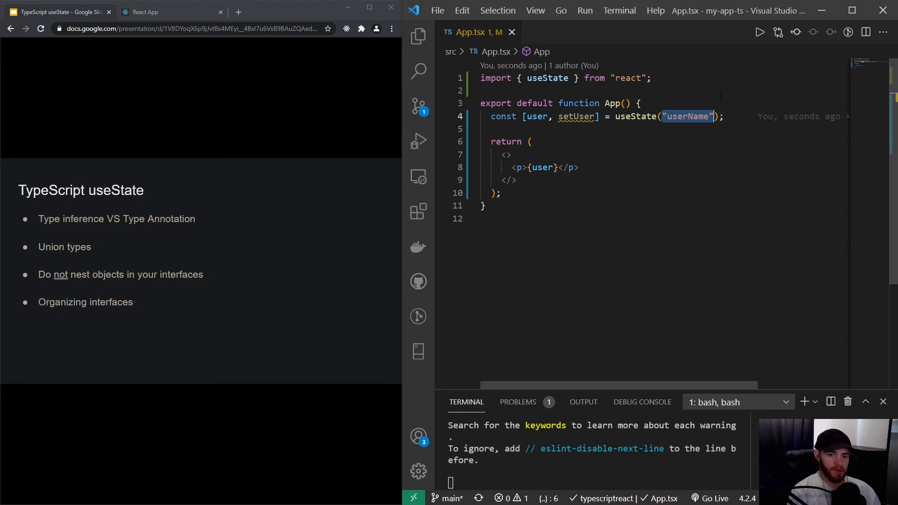
pyautogui.write('555')
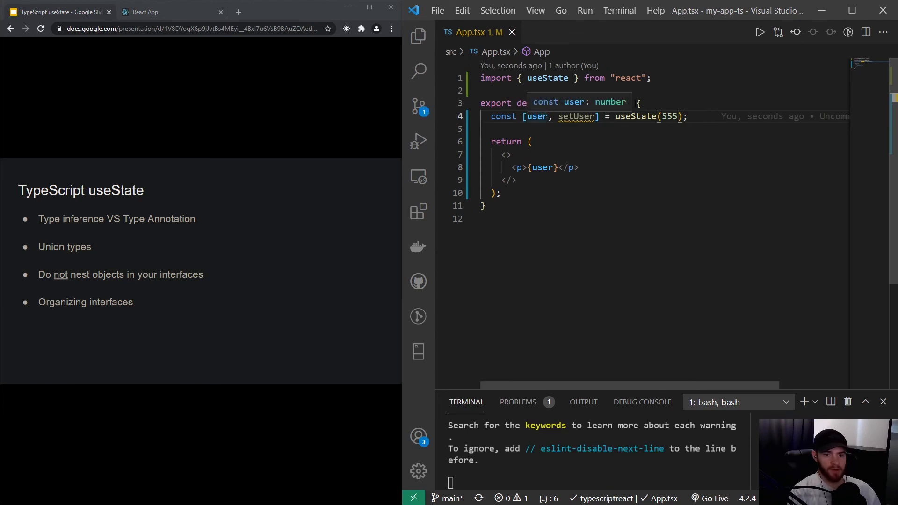
pyautogui.moveTo(573, 102)
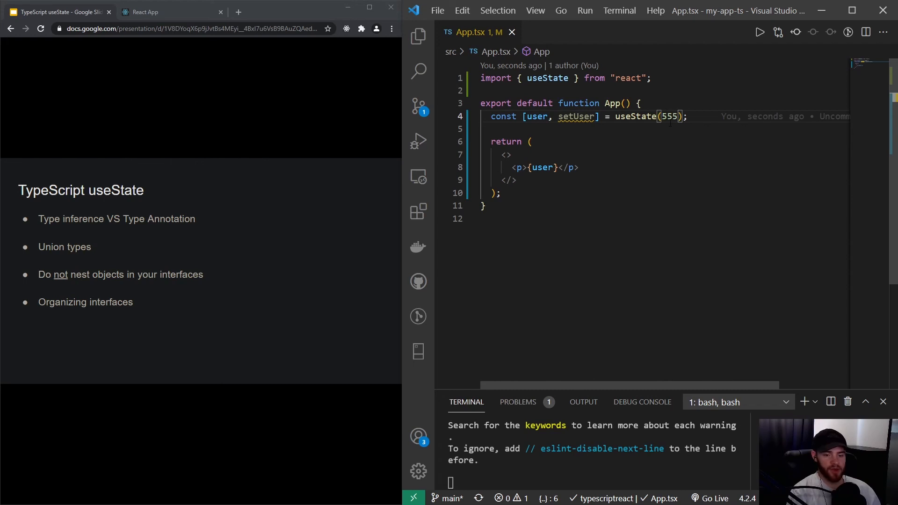
pyautogui.doubleClick(668, 116)
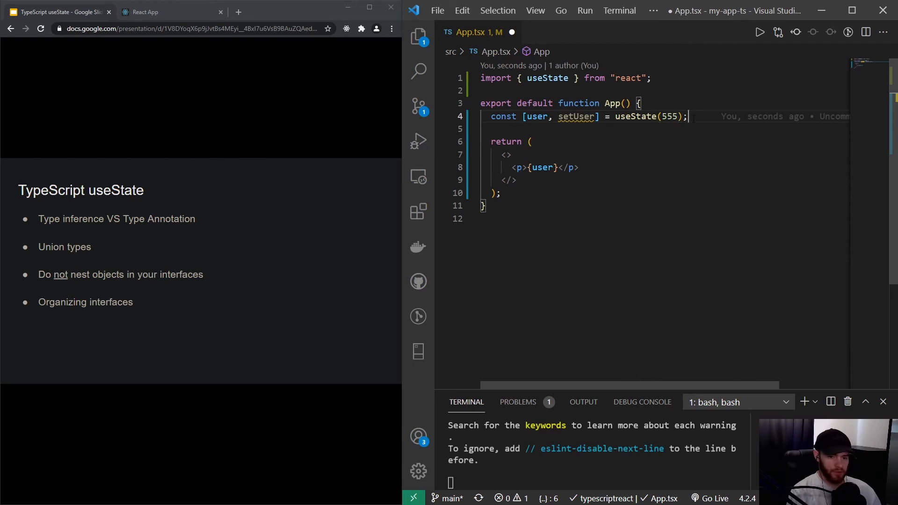
# Step: Write const fetchUser = () => setUser({ name: 'Mitche…', age: 23, country: 'the Netherlands' })
pyautogui.press('Enter')
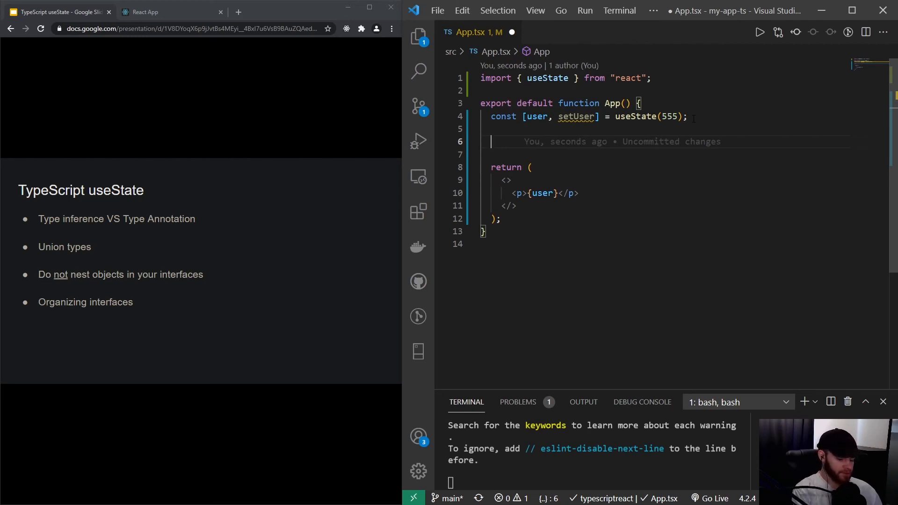
pyautogui.write('const fecth')
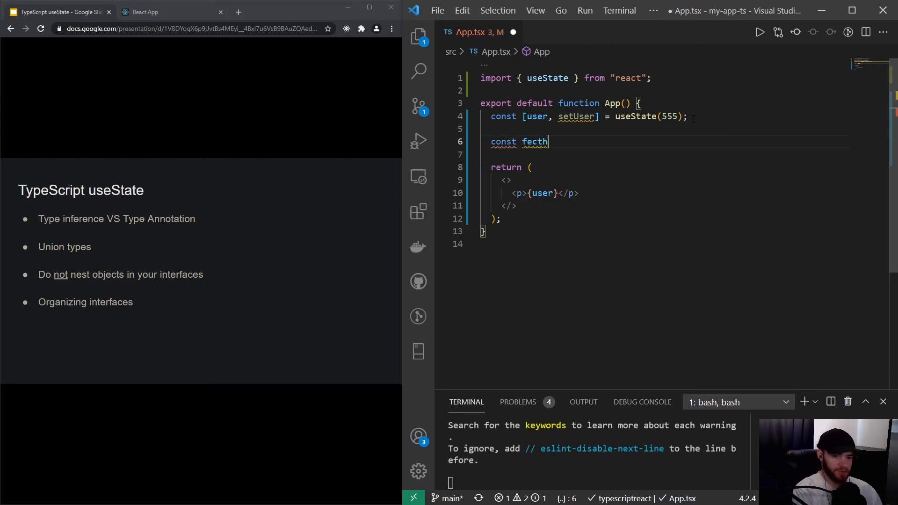
pyautogui.write('User = (')
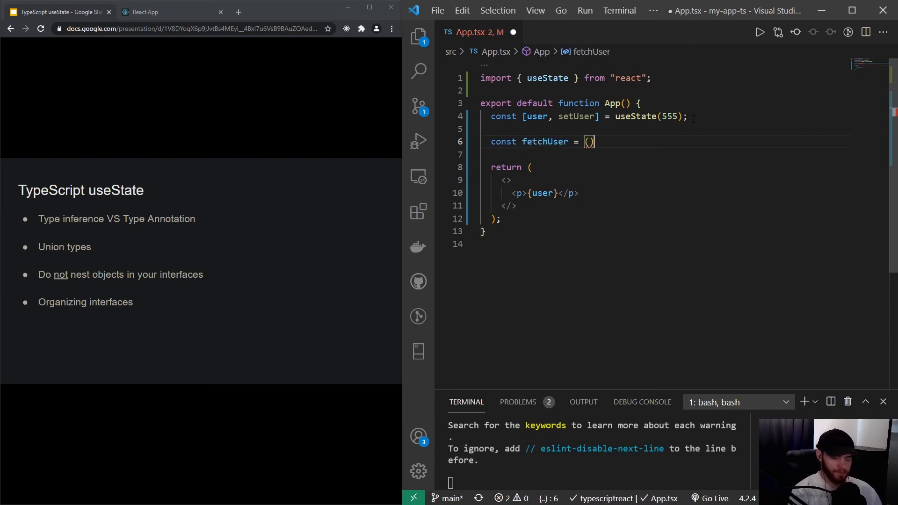
pyautogui.write('=>')
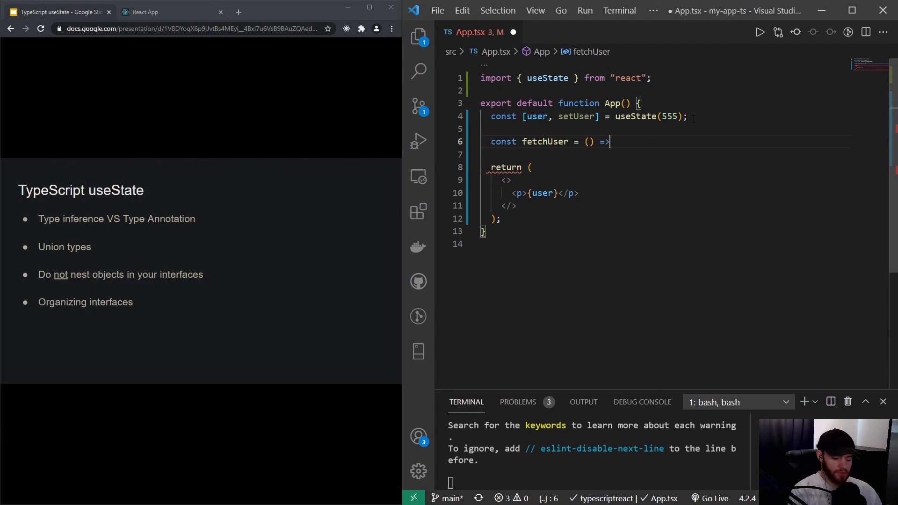
pyautogui.write('setUser')
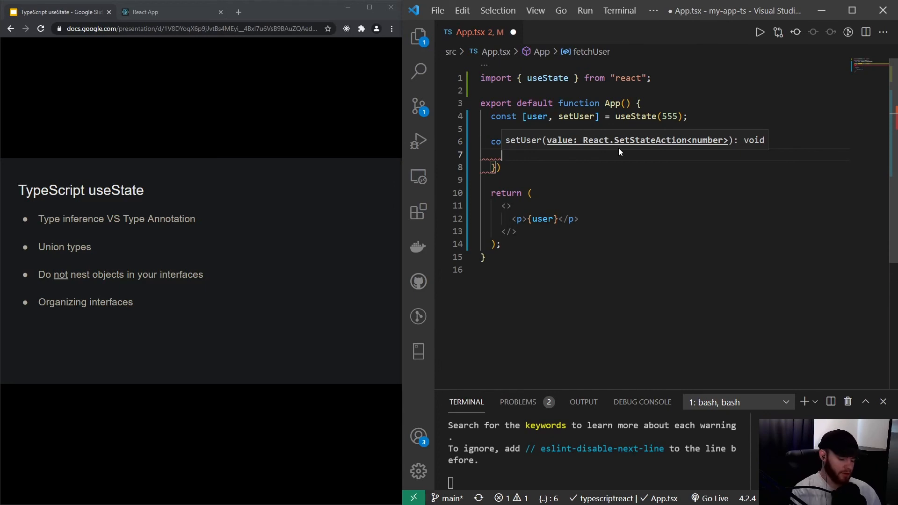
pyautogui.write('name:')
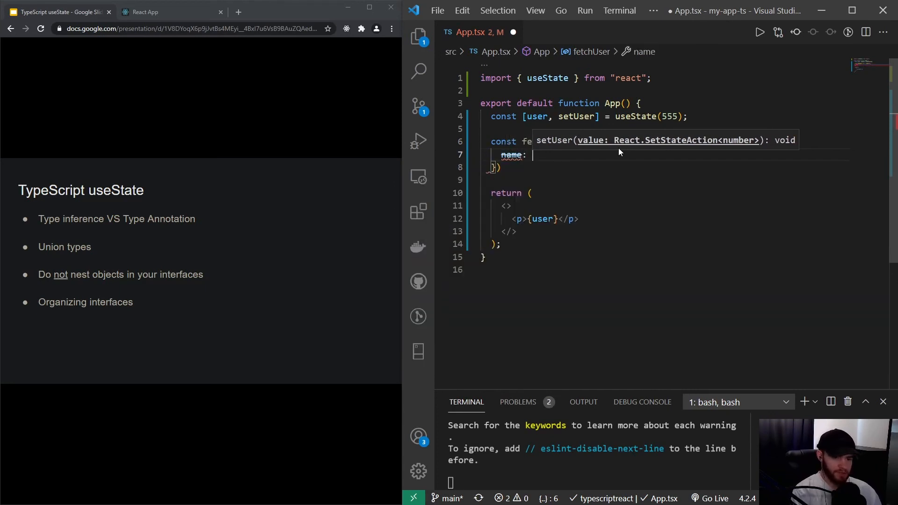
pyautogui.write("'Mitche'")
pyautogui.write('age: 2')
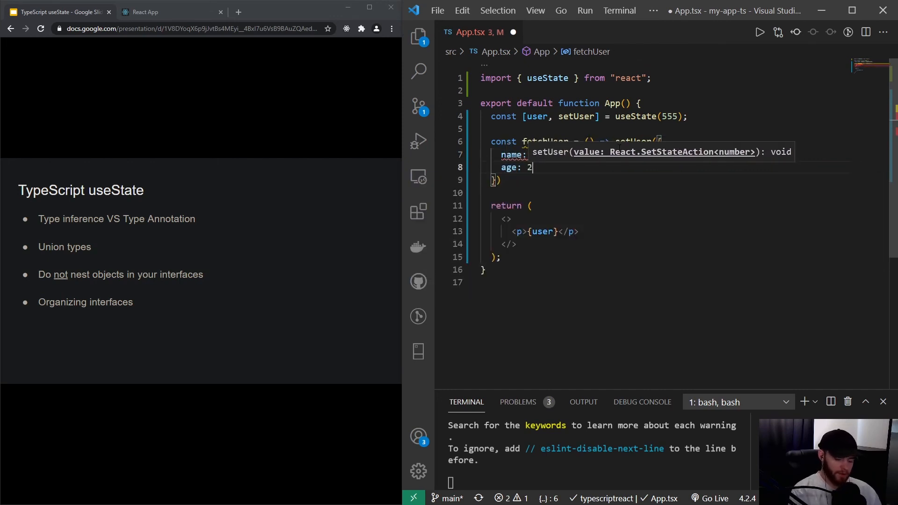
pyautogui.write("country: 'the Netherlands',")
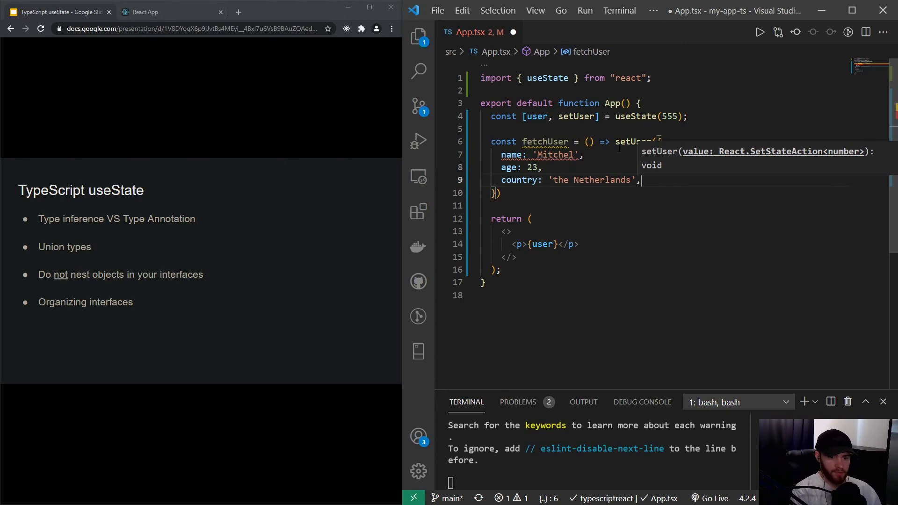
# Step: Add a nested address with street 'Main st.', number 88 and zip '21345' to the setUser object
pyautogui.write('address: {')
pyautogui.write("street: '")
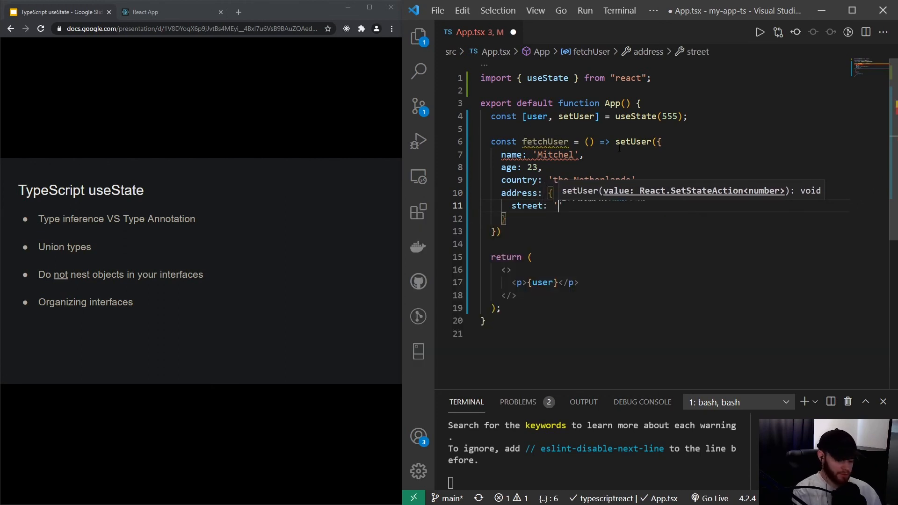
pyautogui.write("Main st.'")
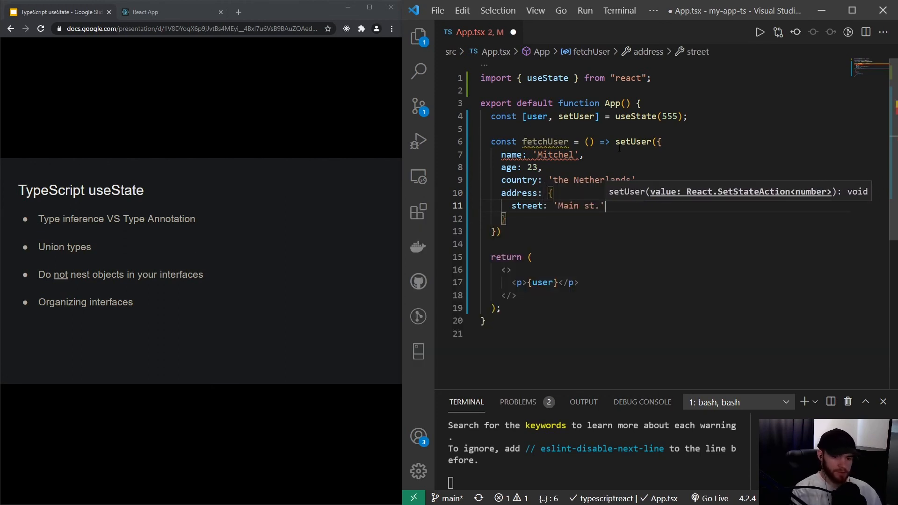
pyautogui.write('number:')
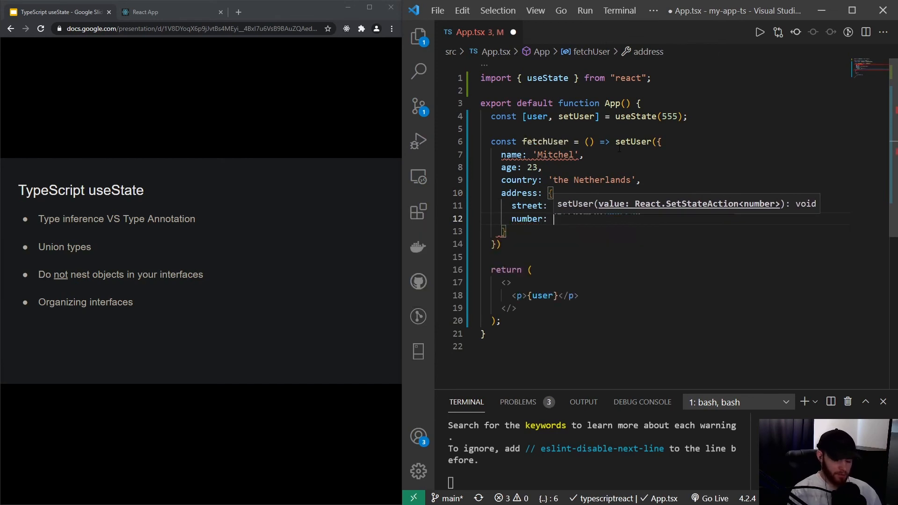
pyautogui.write('88')
pyautogui.write('zip:')
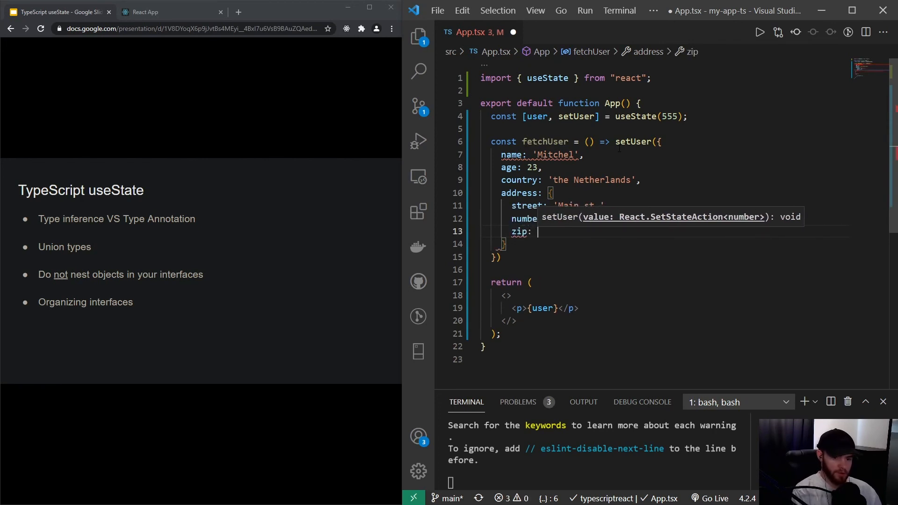
pyautogui.write("'")
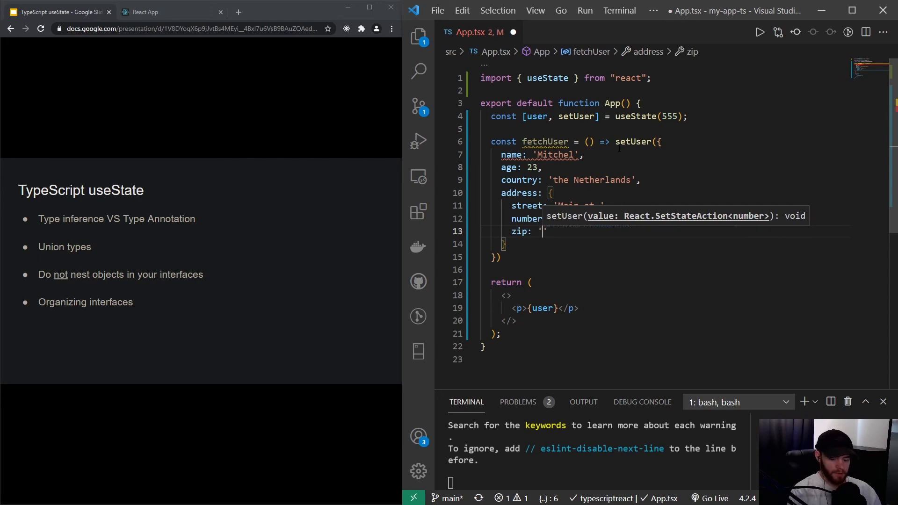
pyautogui.write('21345')
pyautogui.click(663, 243)
pyautogui.write(',')
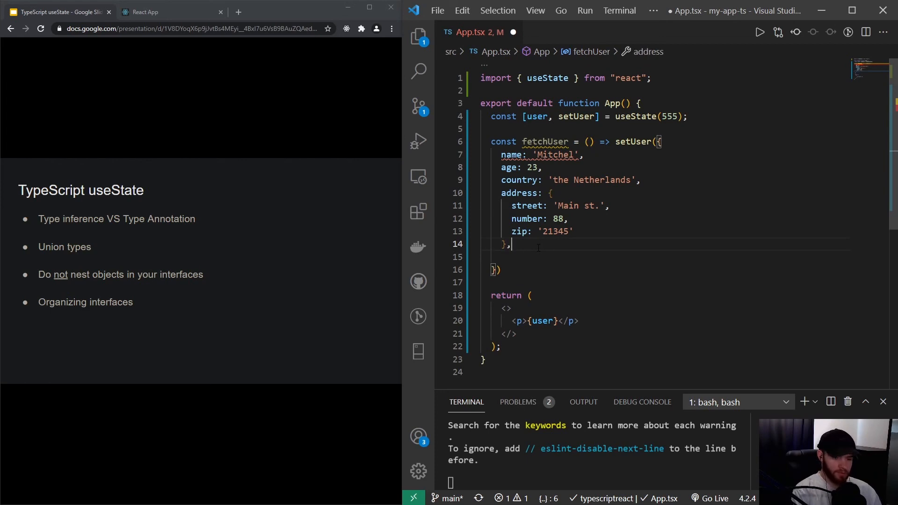
# Step: Add admin: false to the setUser object, accepting the autocomplete
pyautogui.write('admin: f')
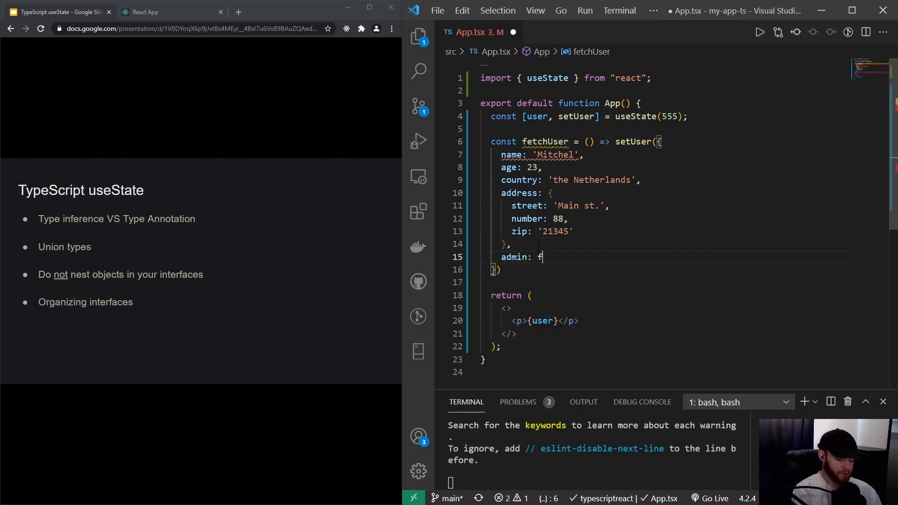
pyautogui.write('alse')
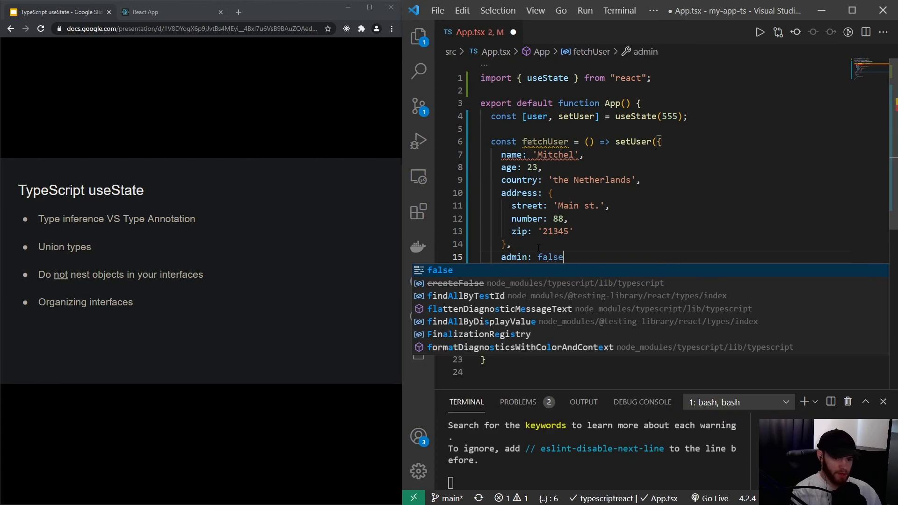
pyautogui.press('Escape')
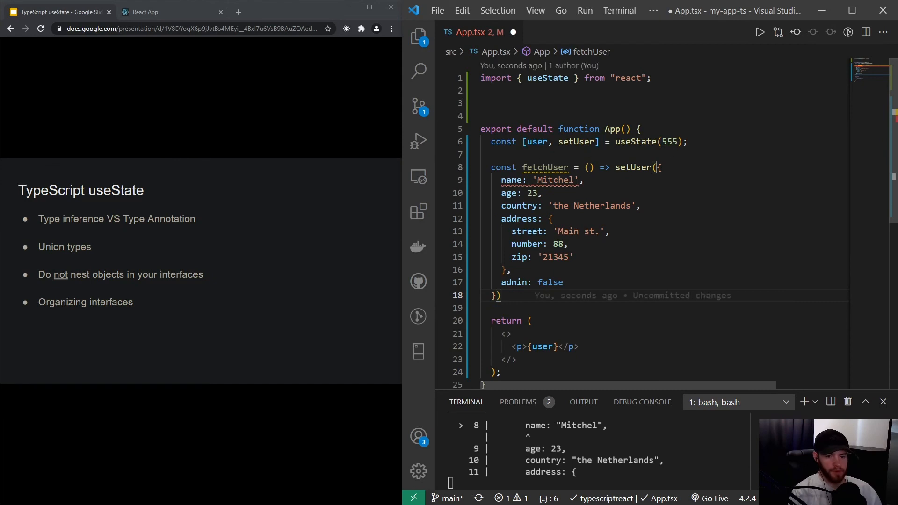
# Step: Replace the initial state value 555 with null
pyautogui.doubleClick(668, 141)
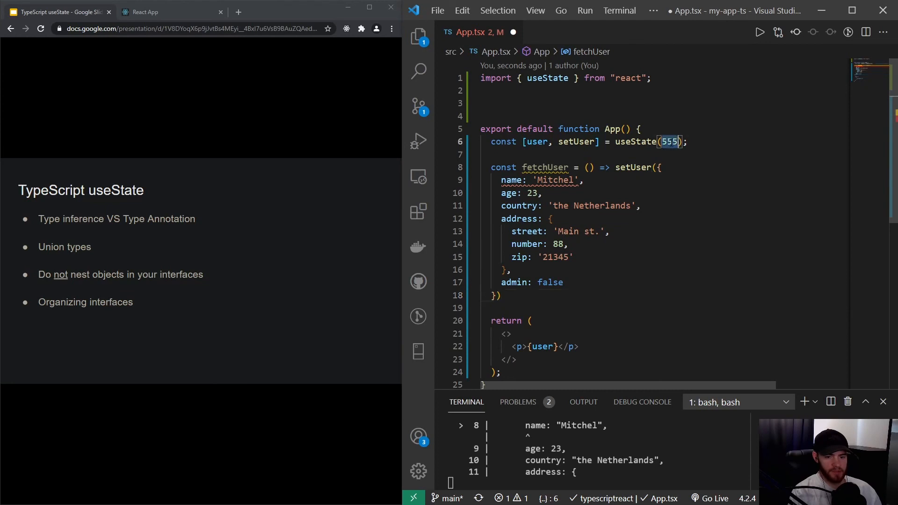
pyautogui.write('nu')
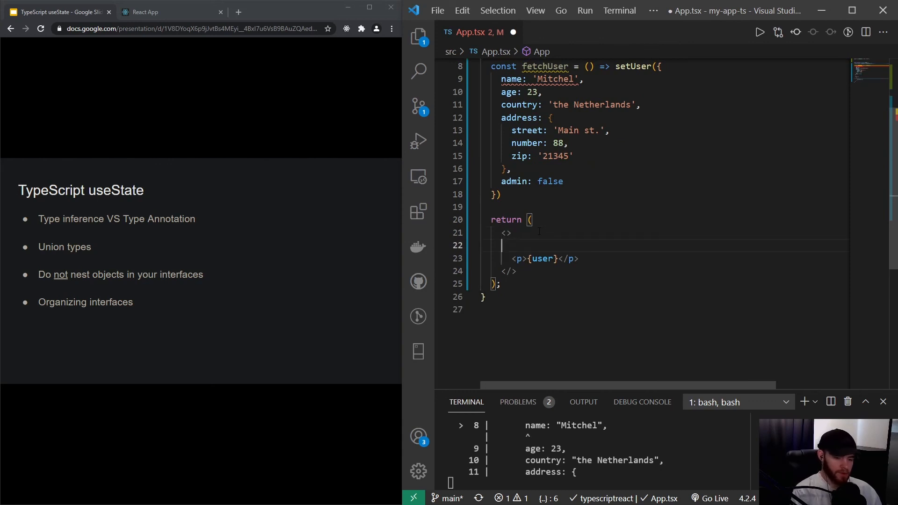
# Step: Render a 'Fetch user on click' button with onClick={fetchUser} via Emmet expansion
pyautogui.write('button')
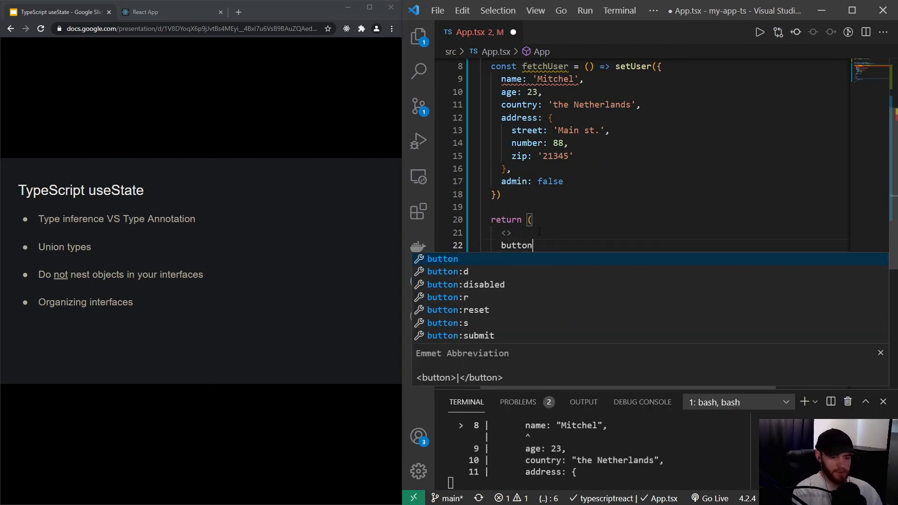
pyautogui.press('Tab')
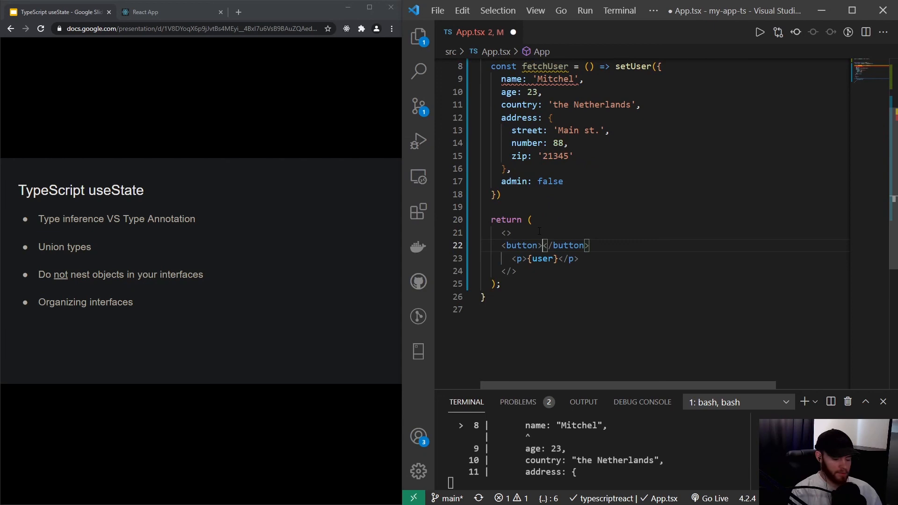
pyautogui.write('Fetch user on click')
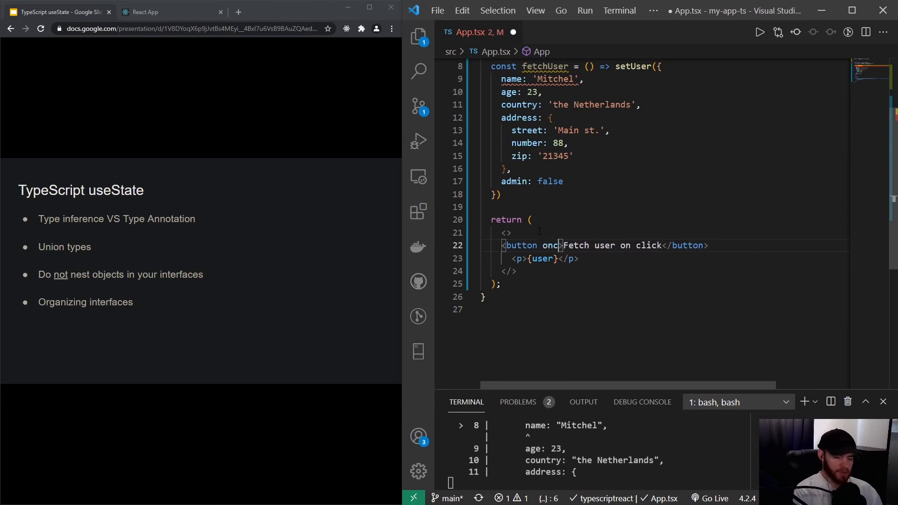
pyautogui.write('Click={fetchUser')
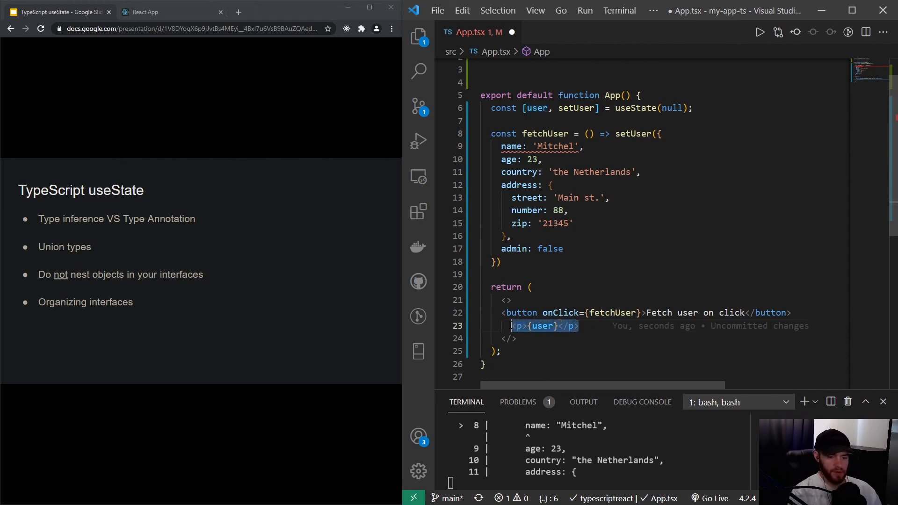
# Step: Replace <p>{user}</p> with {user && <p>`Welcome ${user.name}`</p>}
pyautogui.press('Delete')
pyautogui.write('{')
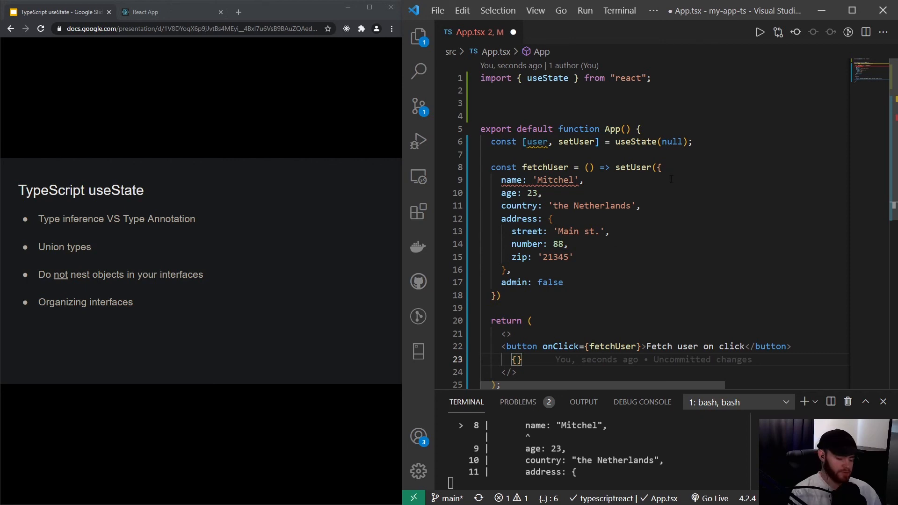
pyautogui.write('user && <p>{`')
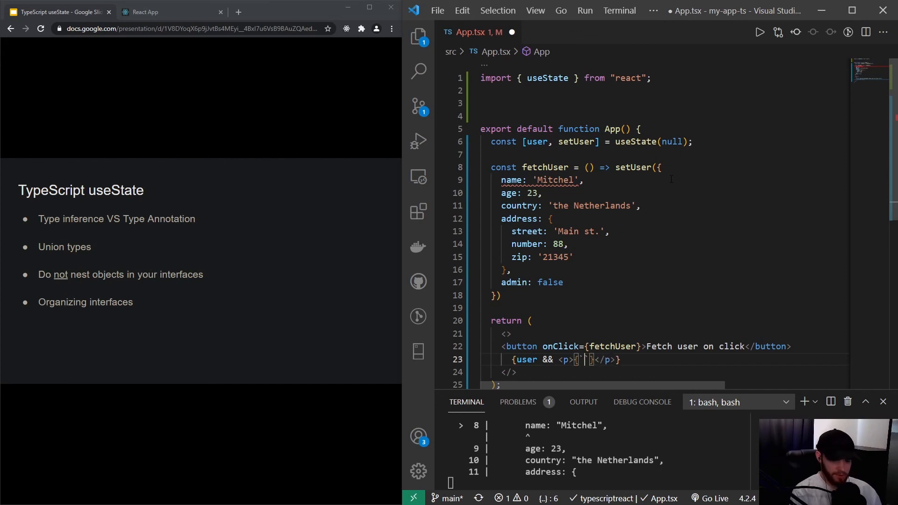
pyautogui.write('Welcome ${user.name')
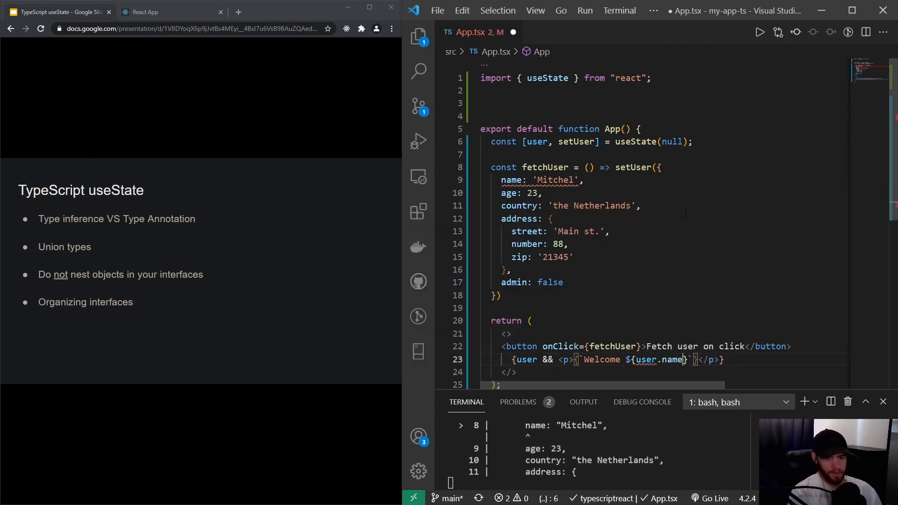
# Step: View the 'Failed to compile' type error in the React app, inspect user's null type, return to slides
pyautogui.click(144, 12)
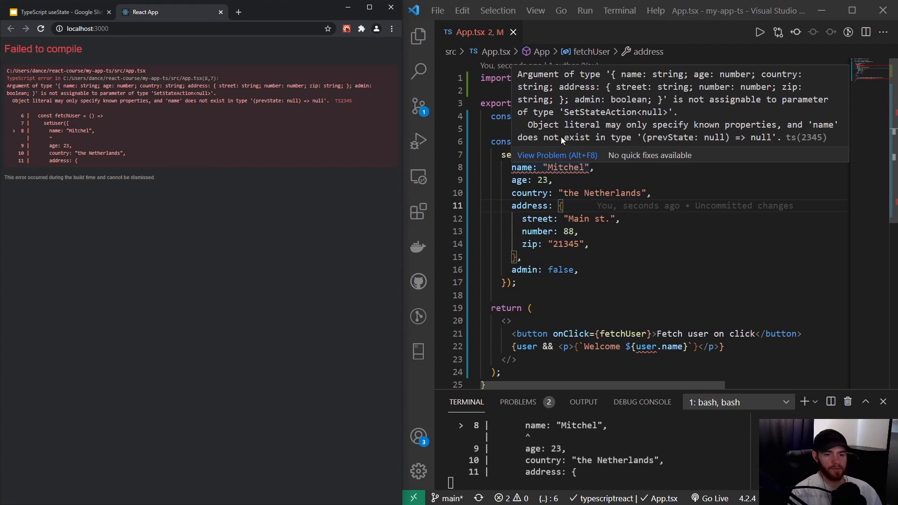
pyautogui.moveTo(646, 111)
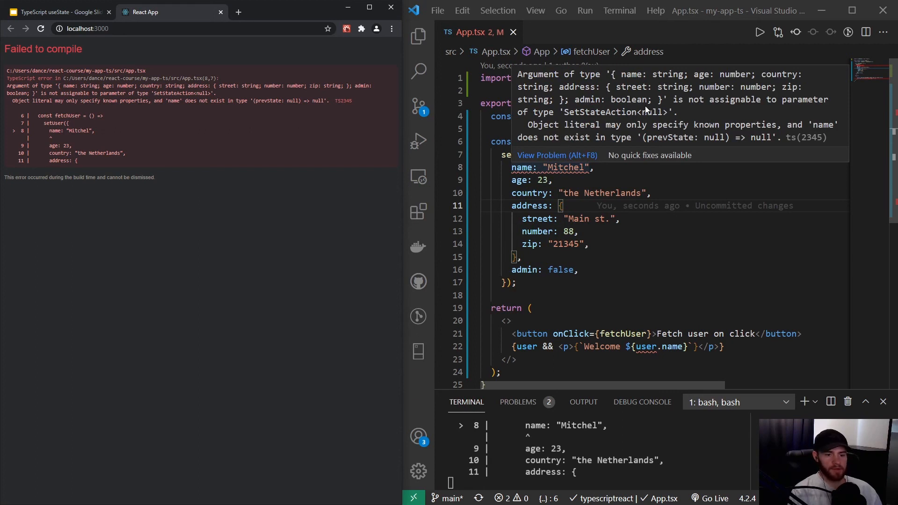
pyautogui.moveTo(778, 83)
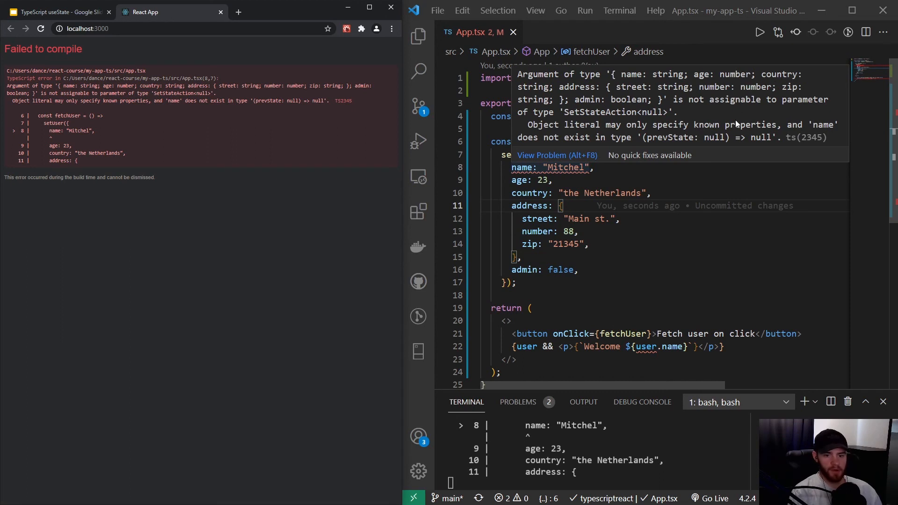
pyautogui.moveTo(713, 131)
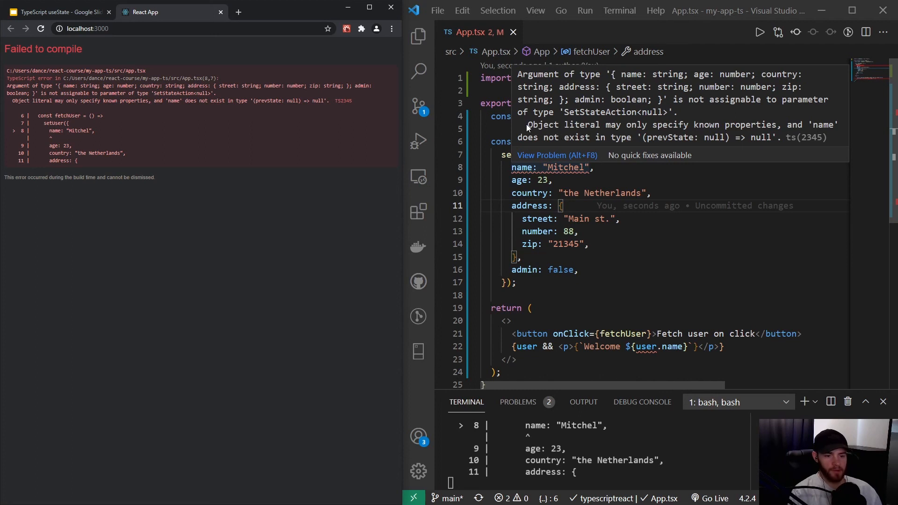
pyautogui.moveTo(613, 117)
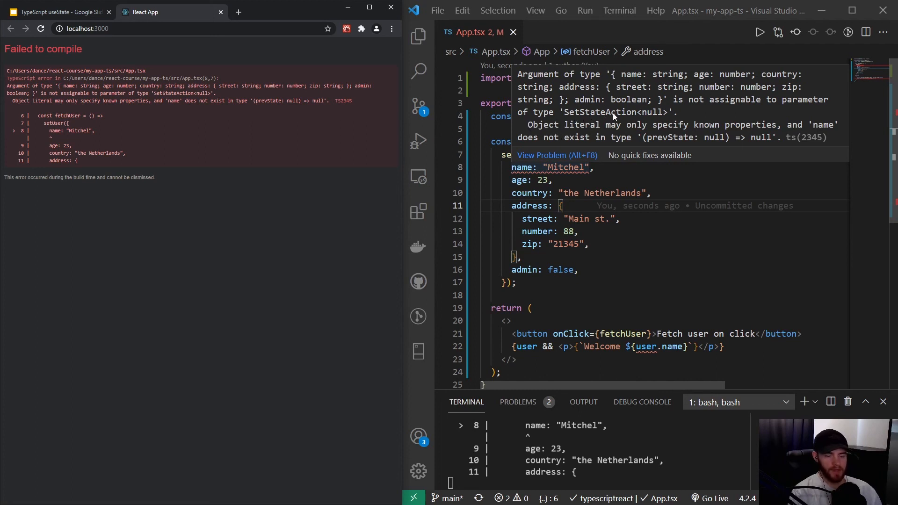
pyautogui.moveTo(545, 125)
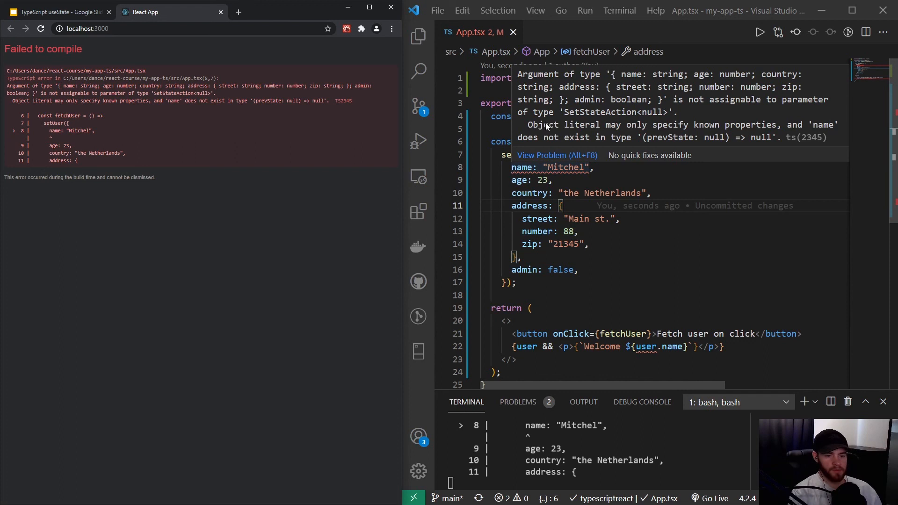
pyautogui.moveTo(640, 120)
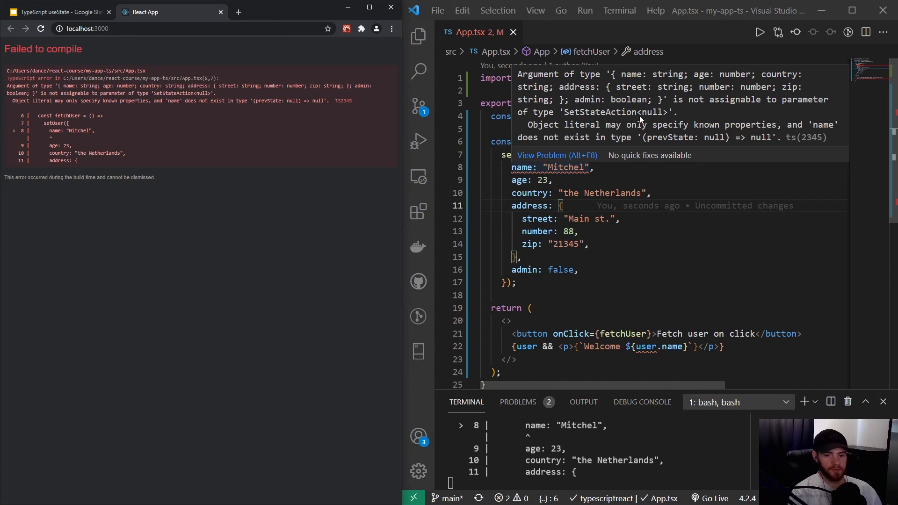
pyautogui.moveTo(665, 114)
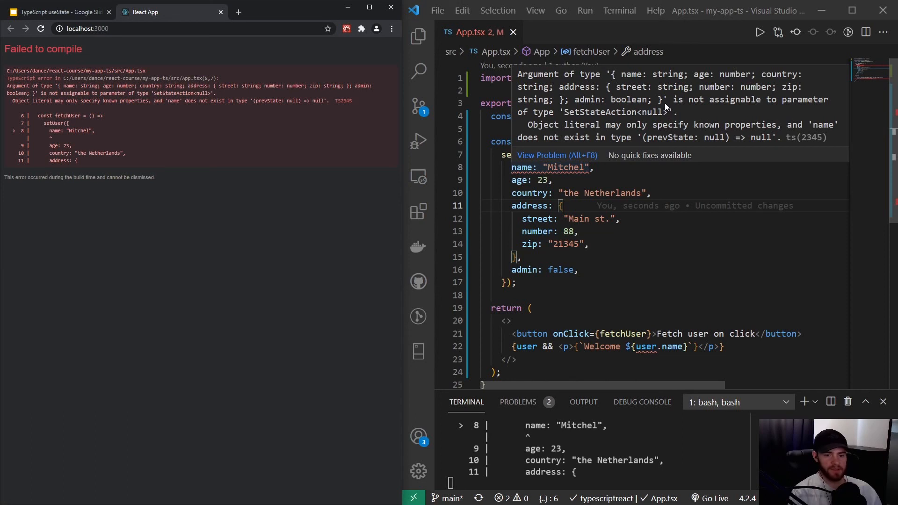
pyautogui.moveTo(770, 145)
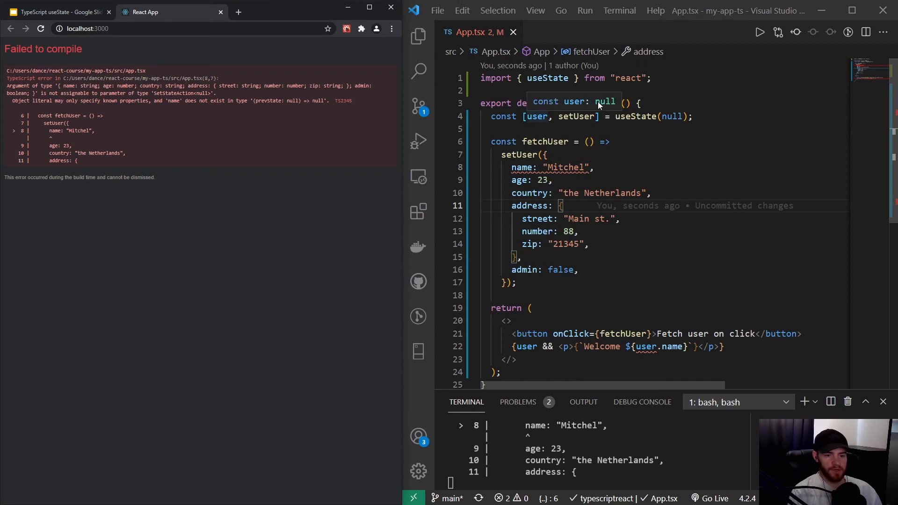
pyautogui.doubleClick(605, 101)
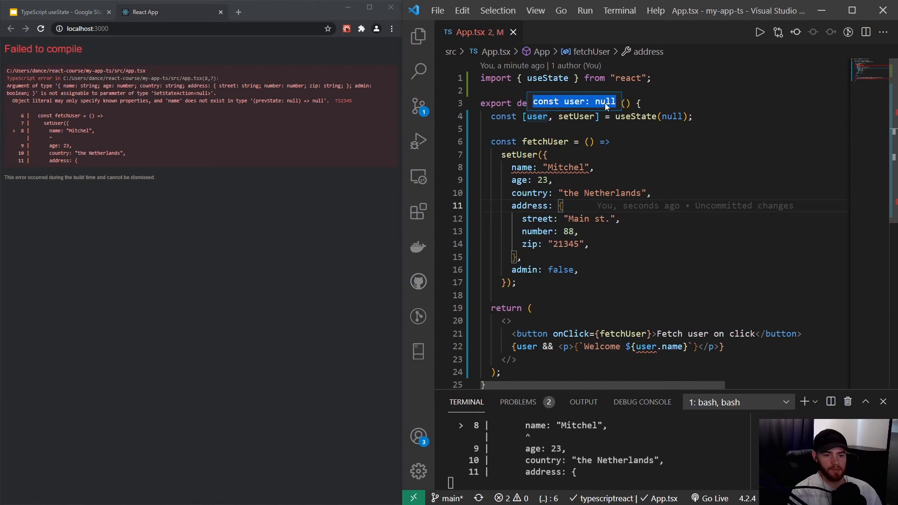
pyautogui.click(57, 11)
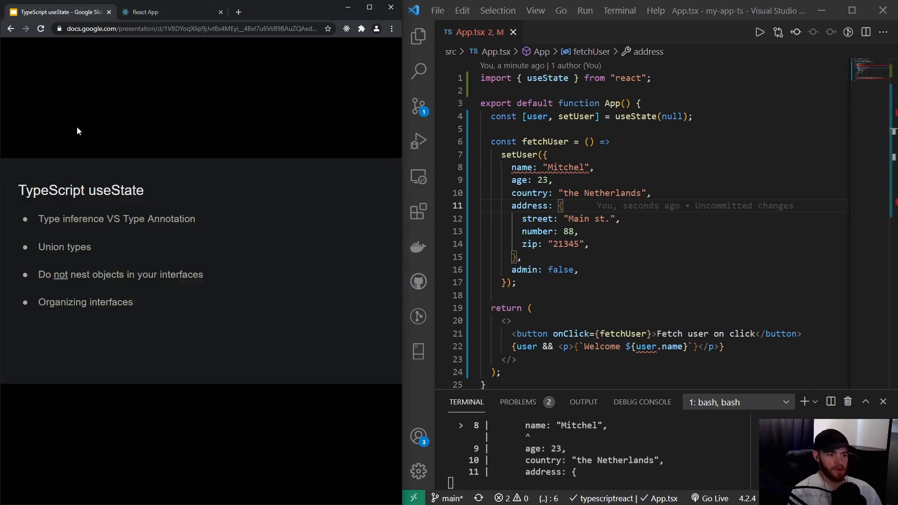
pyautogui.moveTo(96, 233)
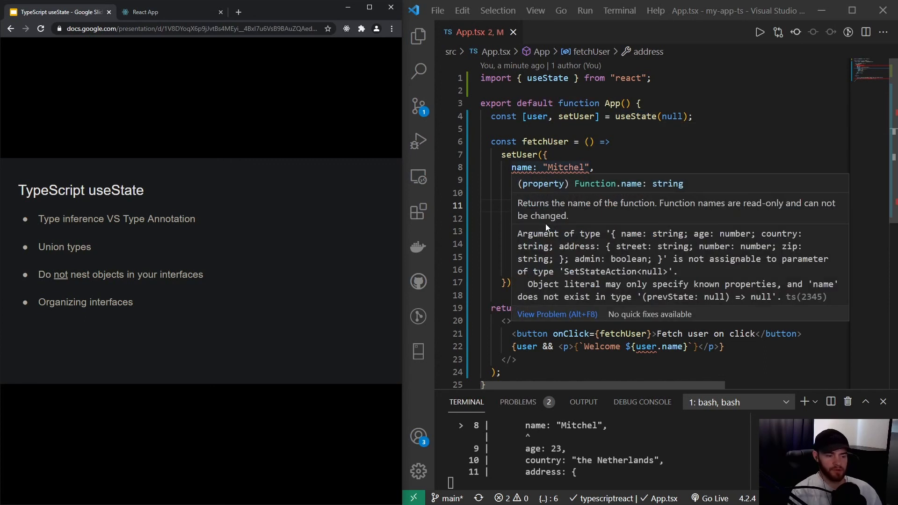
pyautogui.moveTo(160, 233)
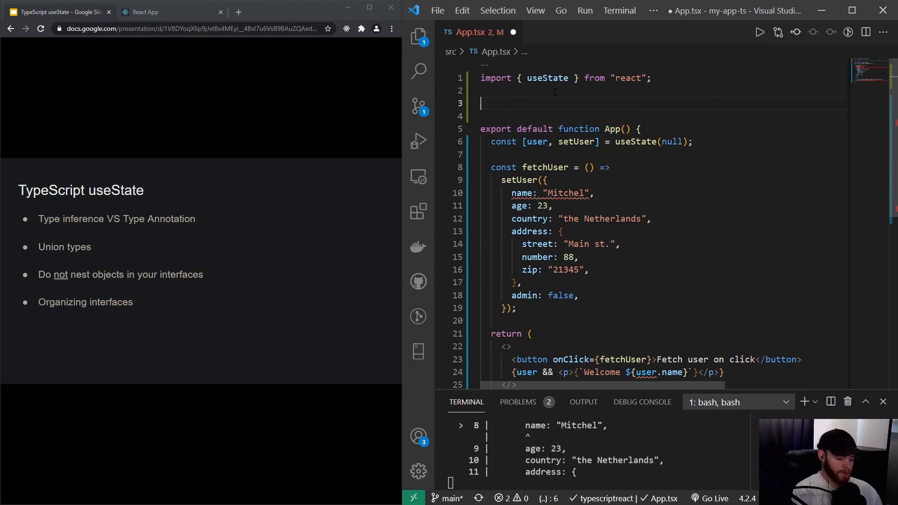
# Step: Declare interface User and paste the user object's fields inside it
pyautogui.write('interface')
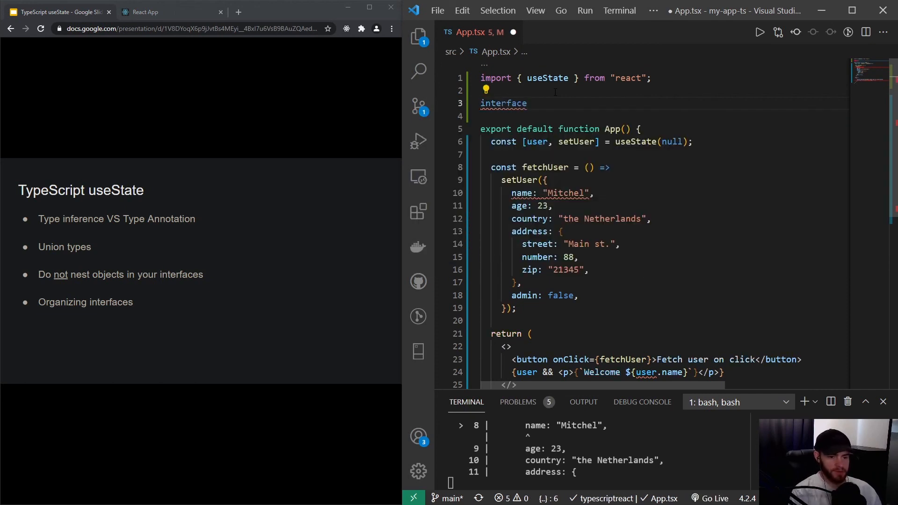
pyautogui.write('User {')
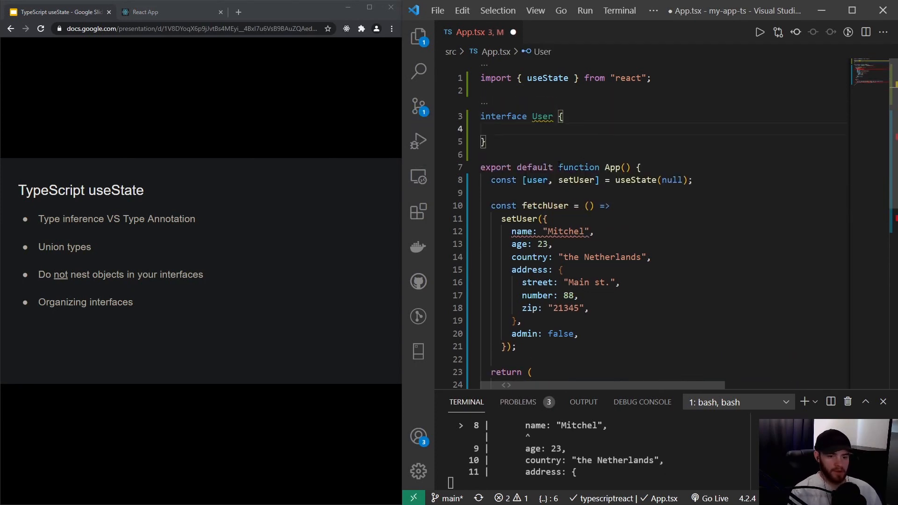
pyautogui.moveTo(543, 231); pyautogui.dragTo(515, 346)
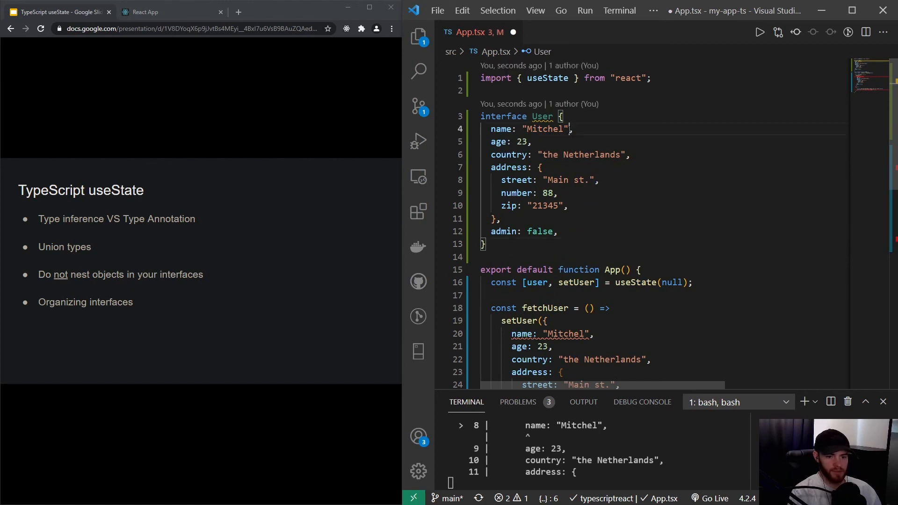
# Step: Type the fields as string, string, string, number, number and admin as boolean
pyautogui.write('string')
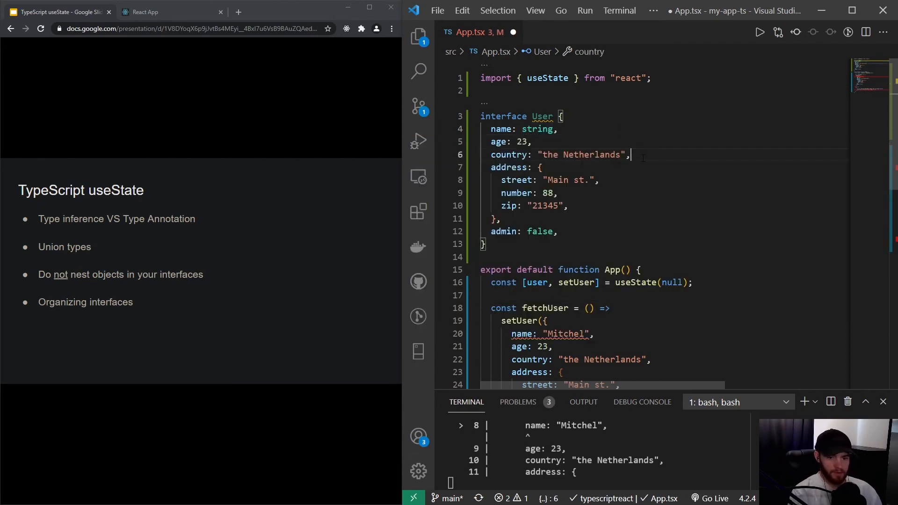
pyautogui.write('string')
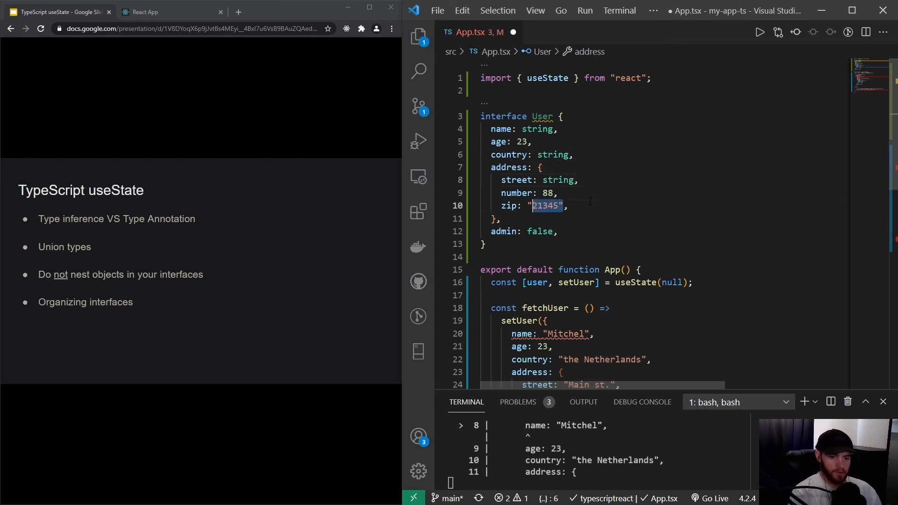
pyautogui.write('string,')
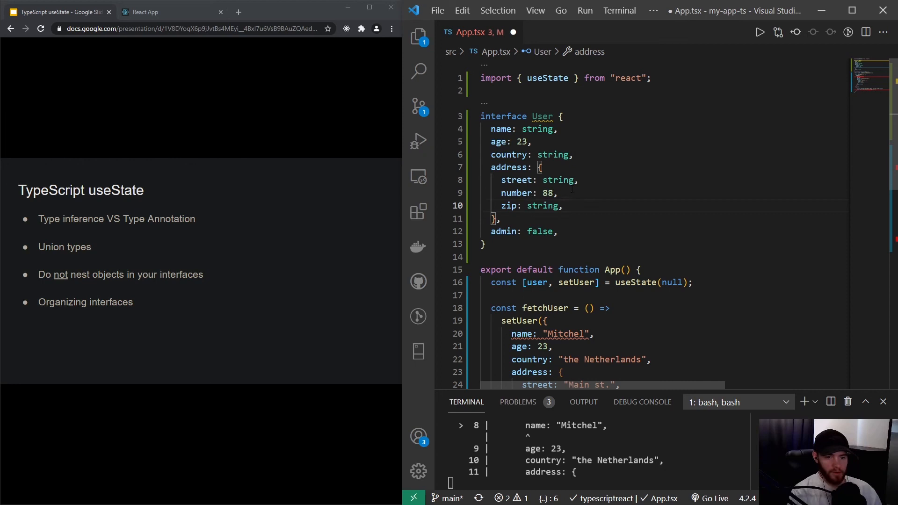
pyautogui.write('number')
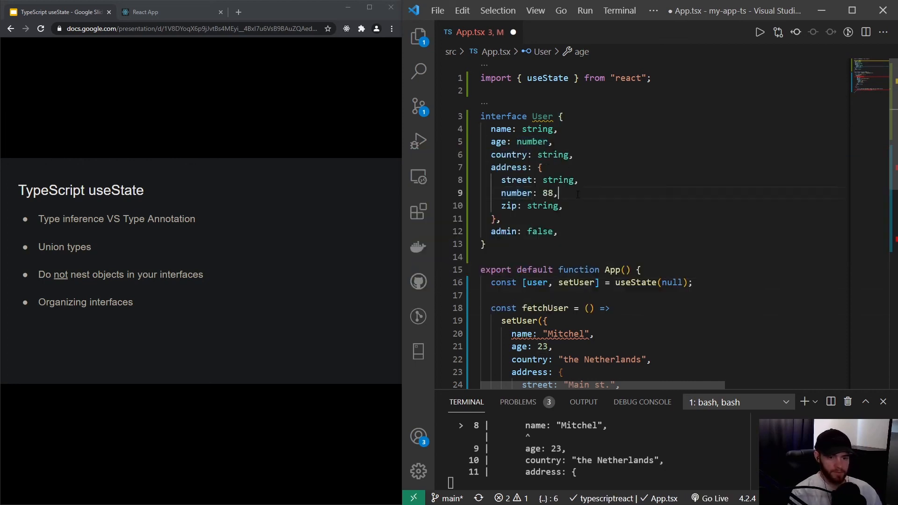
pyautogui.write('number')
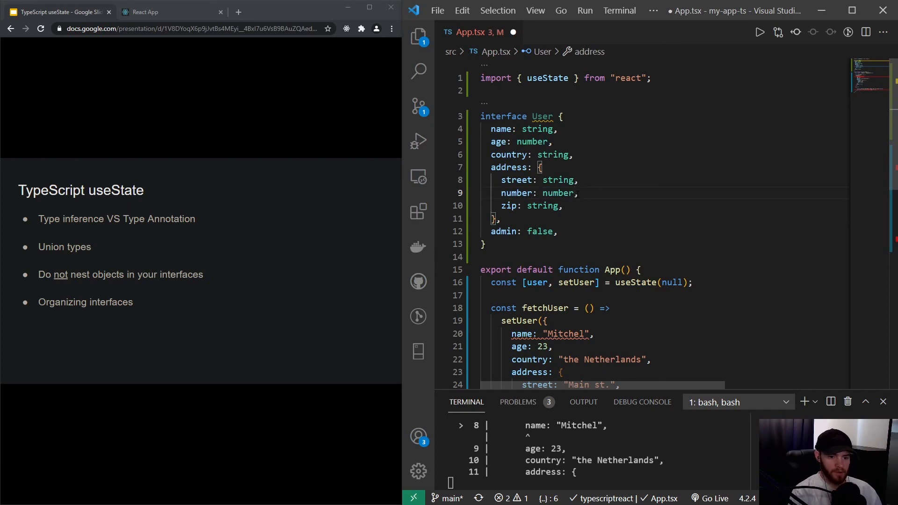
pyautogui.doubleClick(539, 231)
pyautogui.write('boolean')
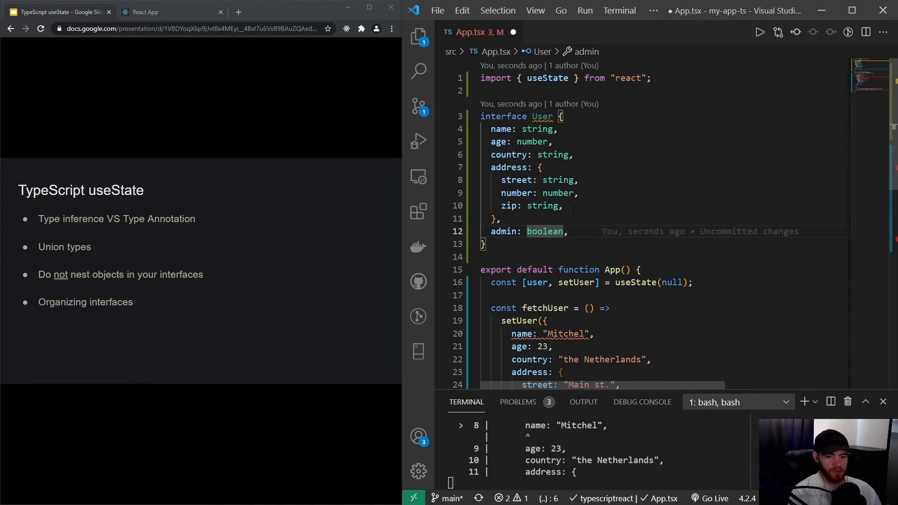
pyautogui.scroll(-3)
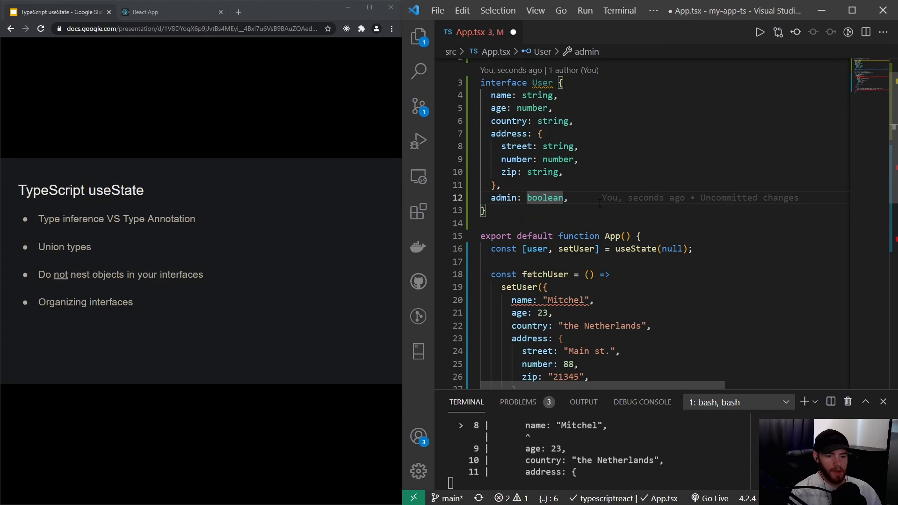
# Step: Type useState as <User | null>, save, and switch to the running React App tab
pyautogui.click(637, 248)
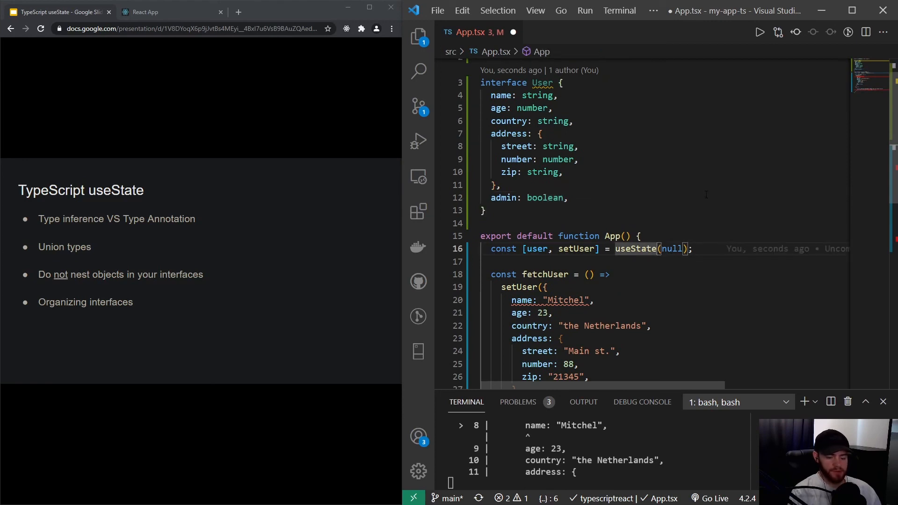
pyautogui.write('<>')
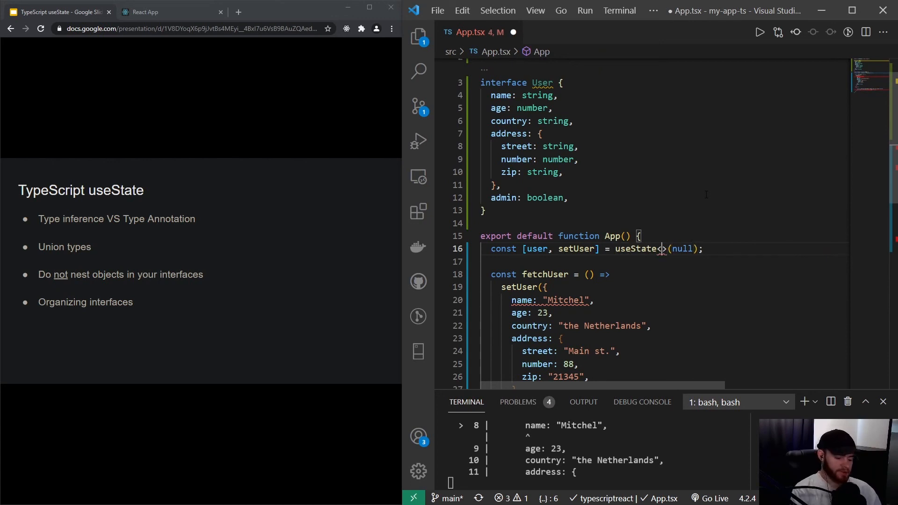
pyautogui.write('Us')
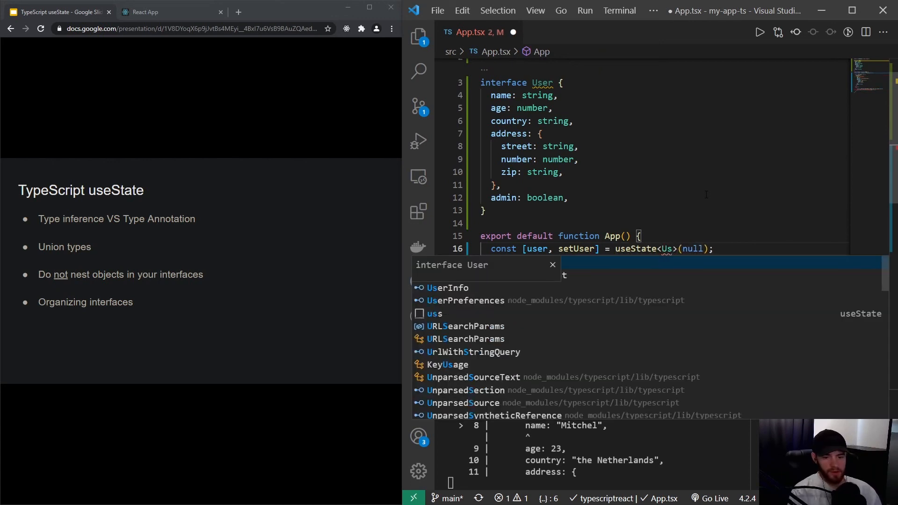
pyautogui.write('User | null')
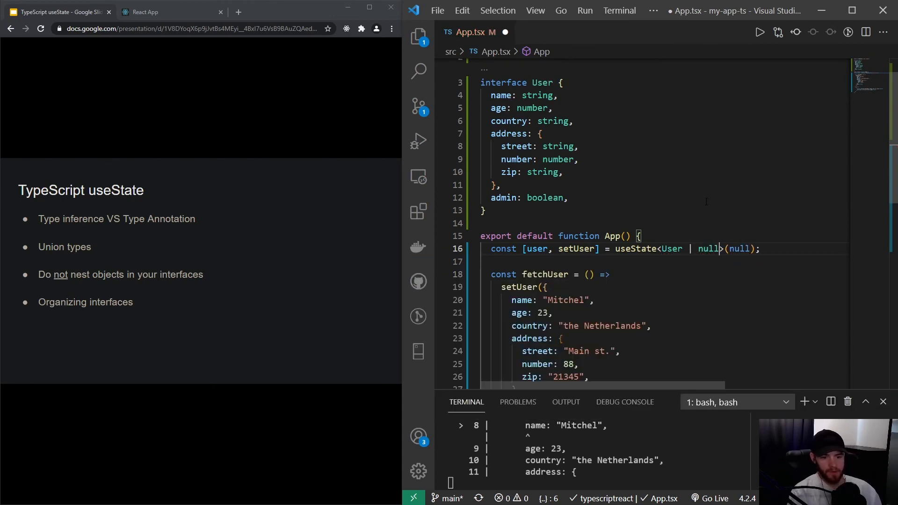
pyautogui.scroll(-3)
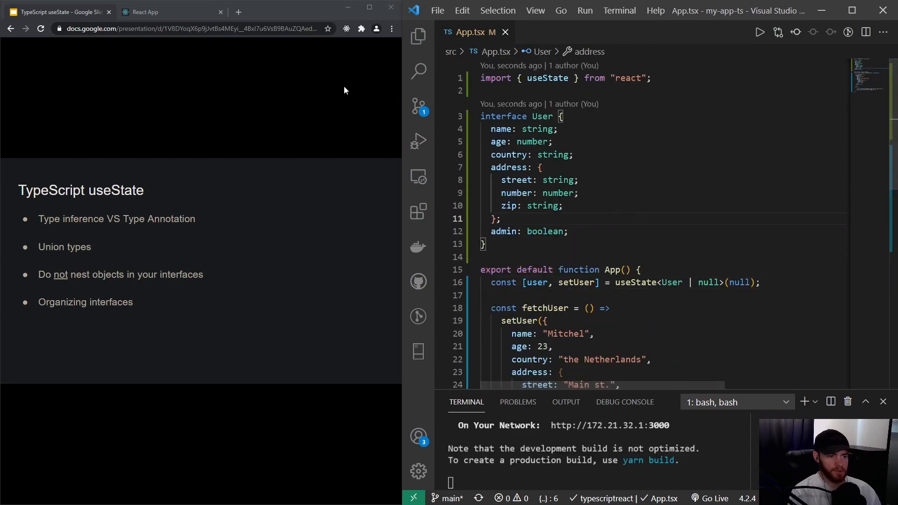
pyautogui.click(167, 11)
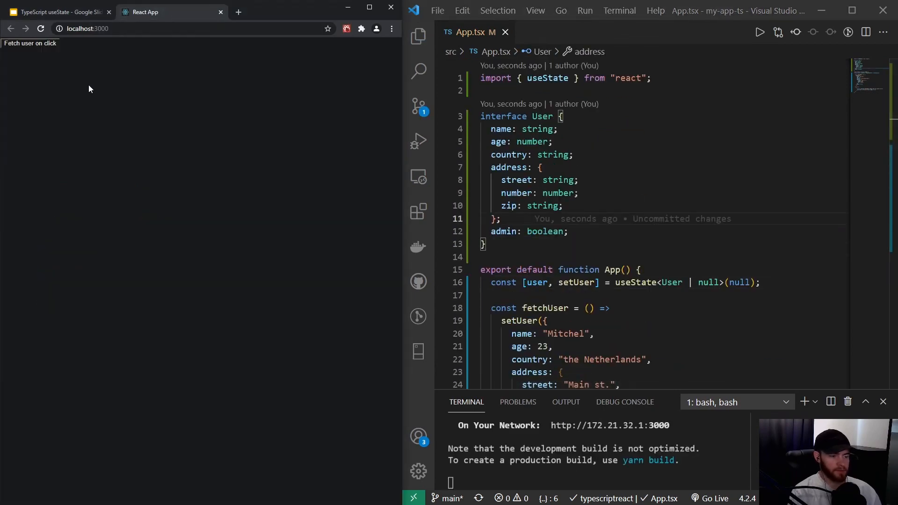
pyautogui.moveTo(17, 51)
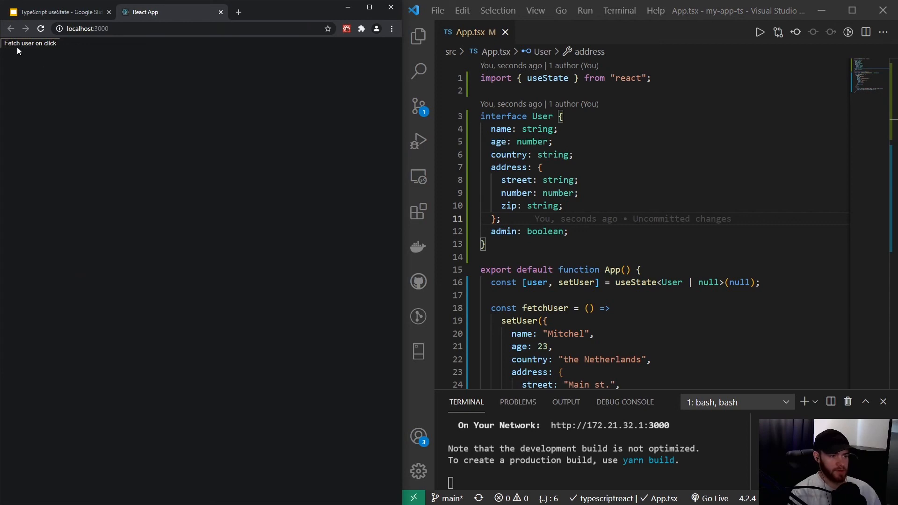
# Step: Fetch the user in the app, try adding | boolean to the useState type, then remove it
pyautogui.click(30, 43)
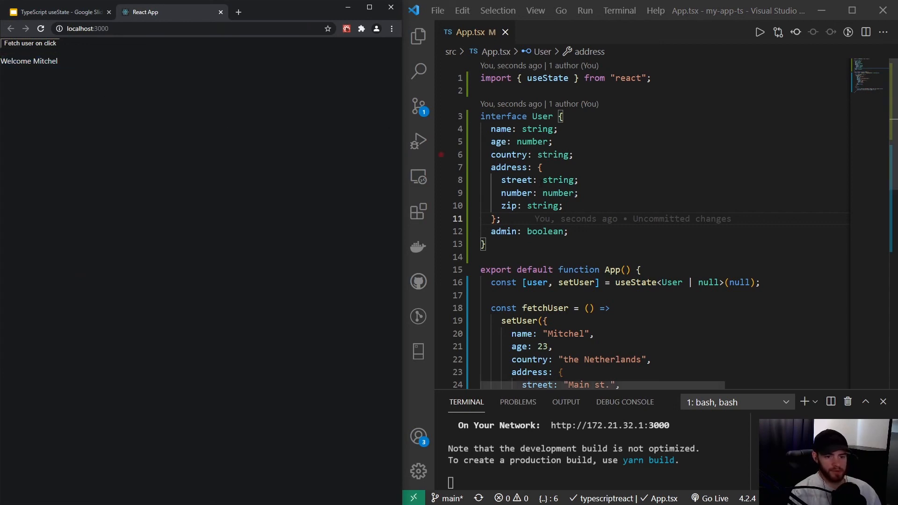
pyautogui.doubleClick(673, 282)
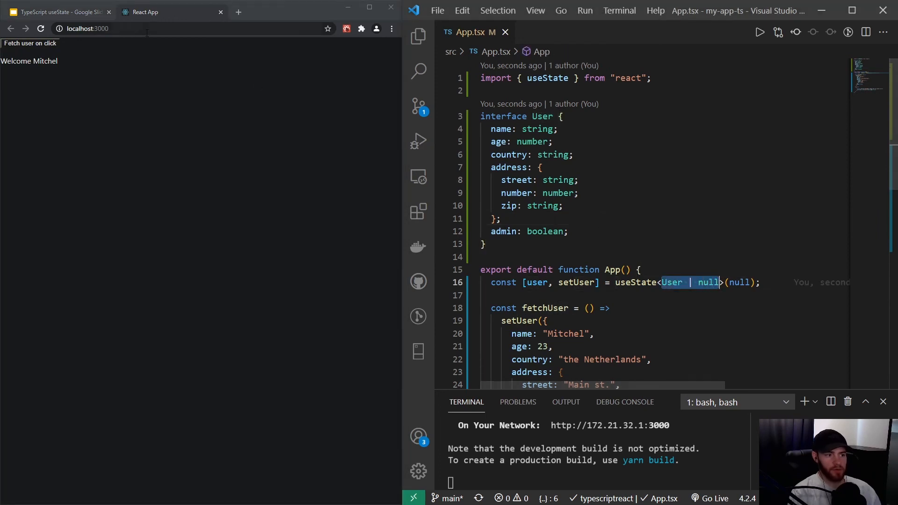
pyautogui.click(58, 11)
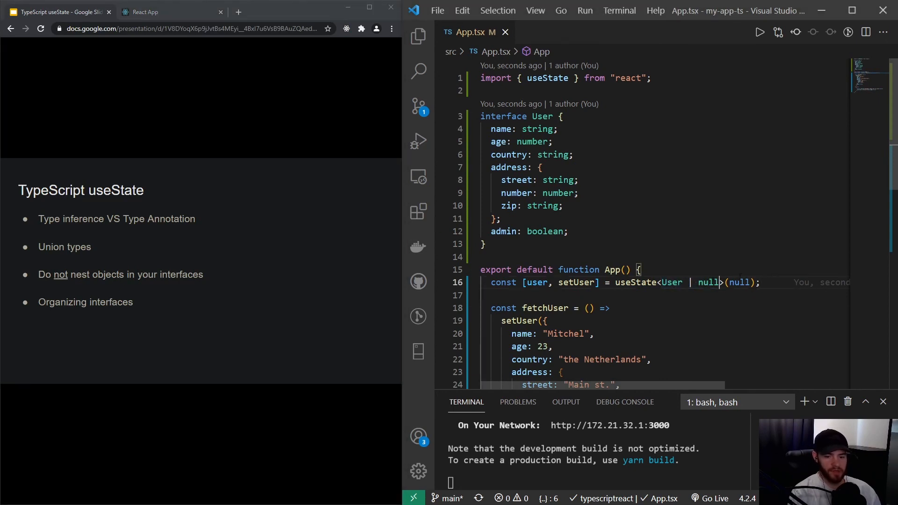
pyautogui.write('|')
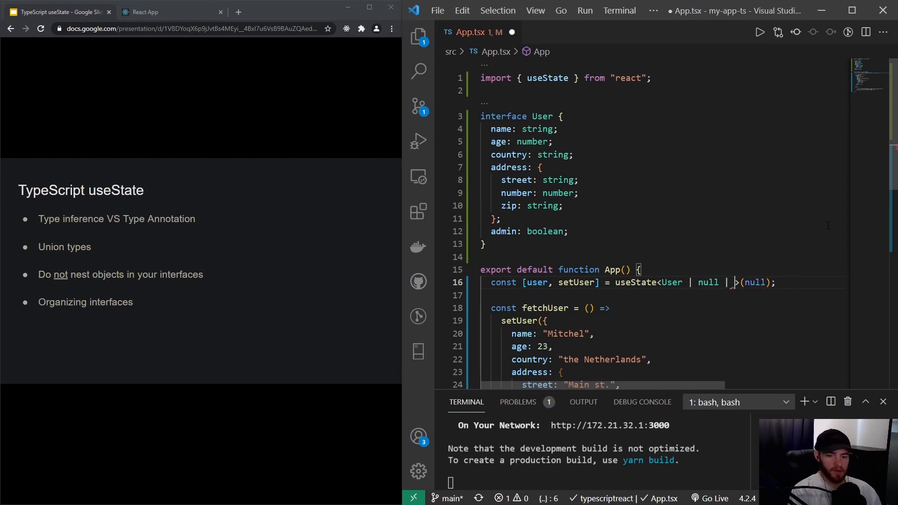
pyautogui.write('boolean')
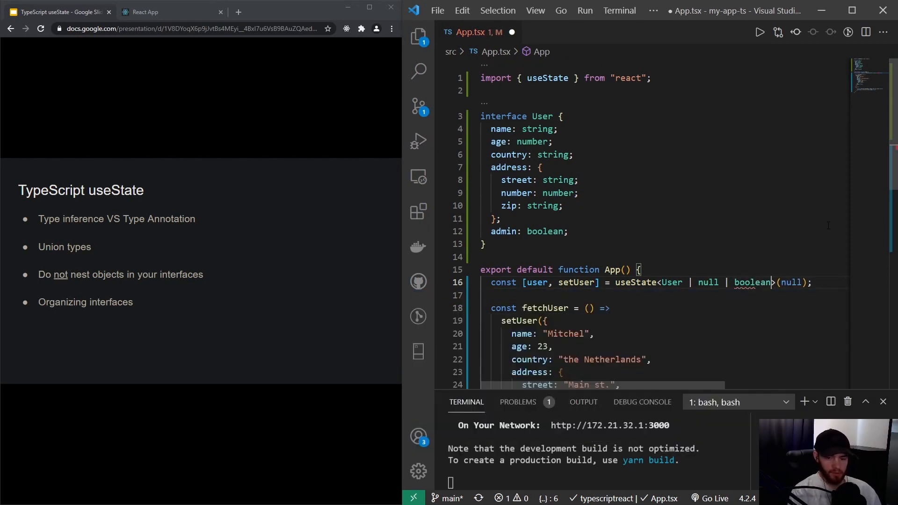
pyautogui.doubleClick(753, 282)
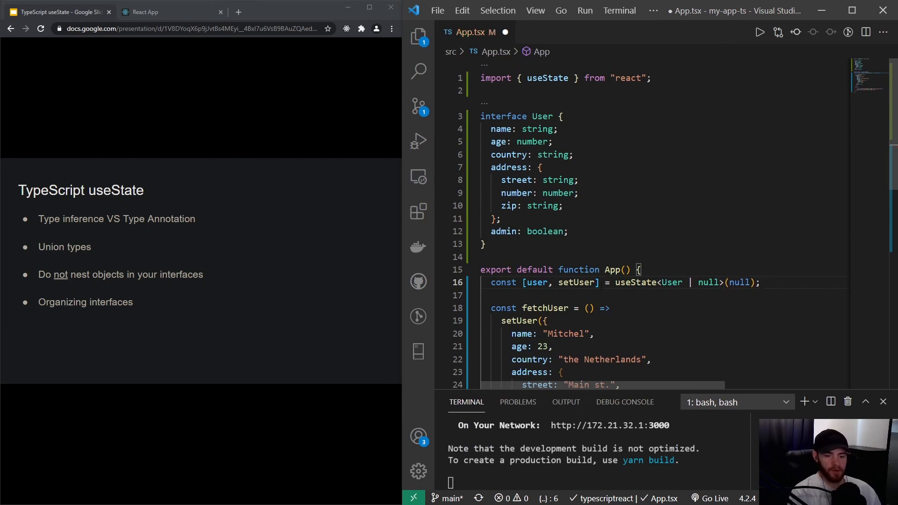
pyautogui.moveTo(651, 283)
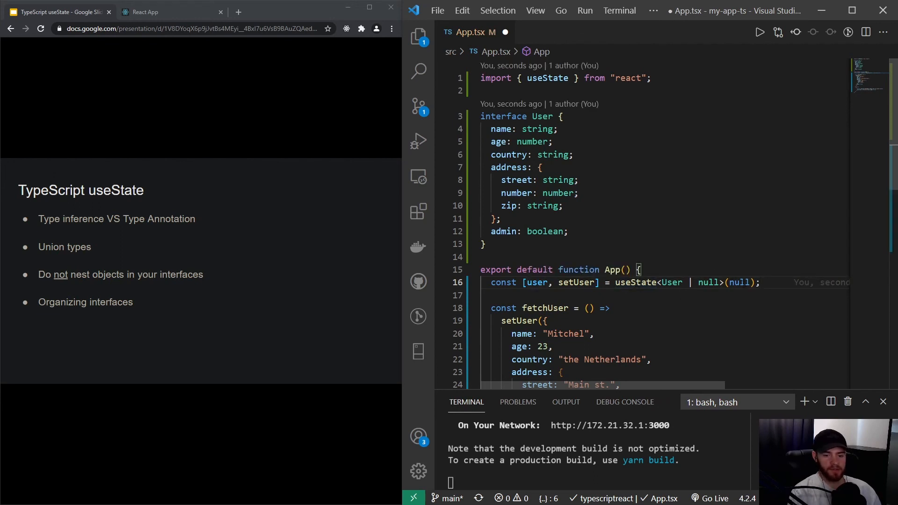
pyautogui.doubleClick(739, 282)
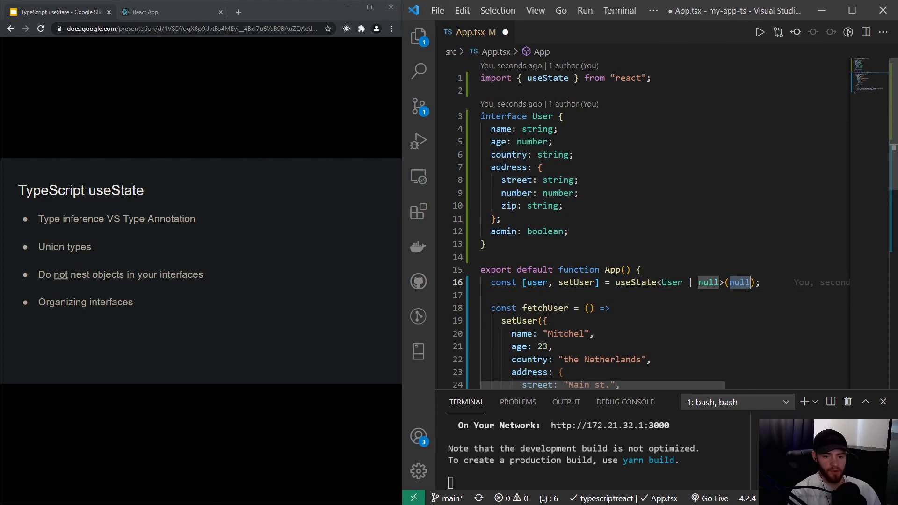
pyautogui.scroll(-3)
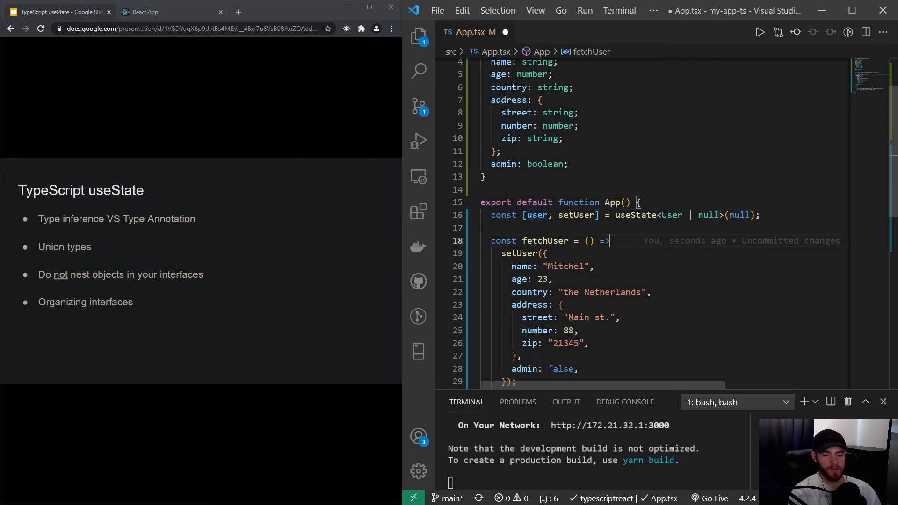
pyautogui.moveTo(544, 241)
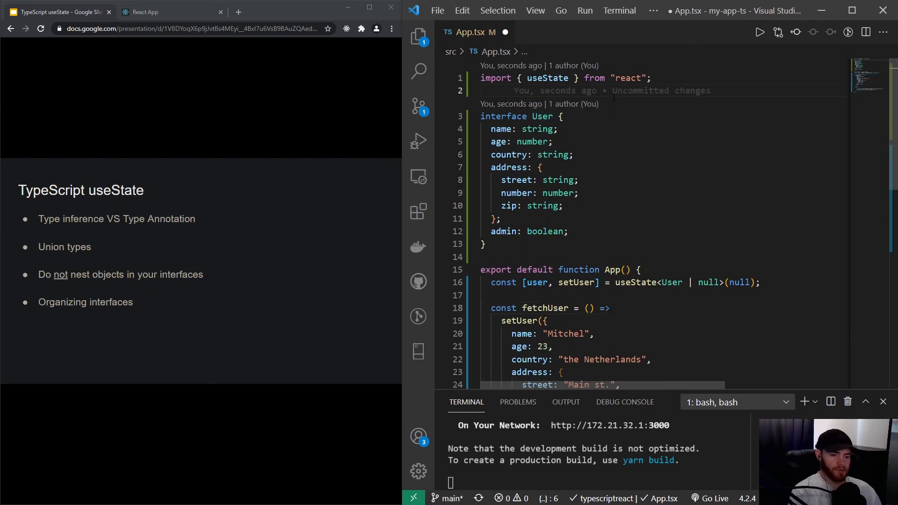
# Step: Declare interface Address with street, number, zip and type User's address as Address
pyautogui.write('interface')
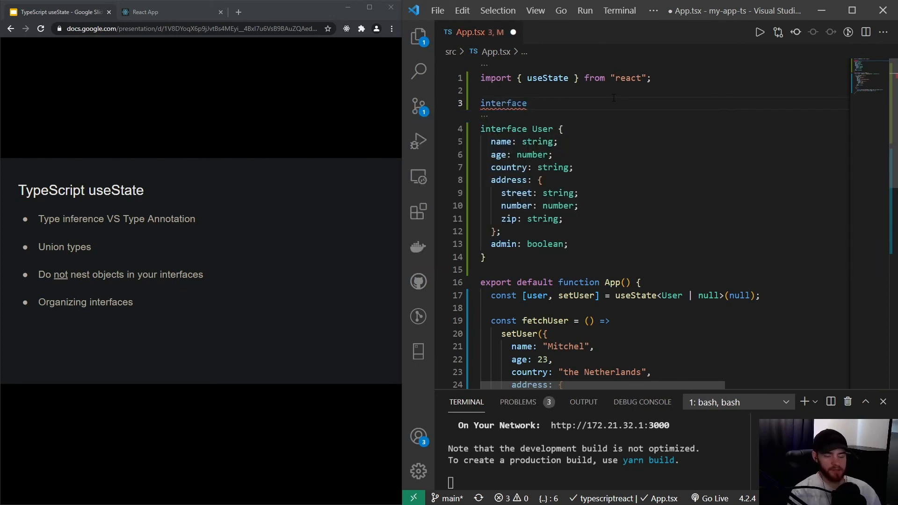
pyautogui.write('Ad')
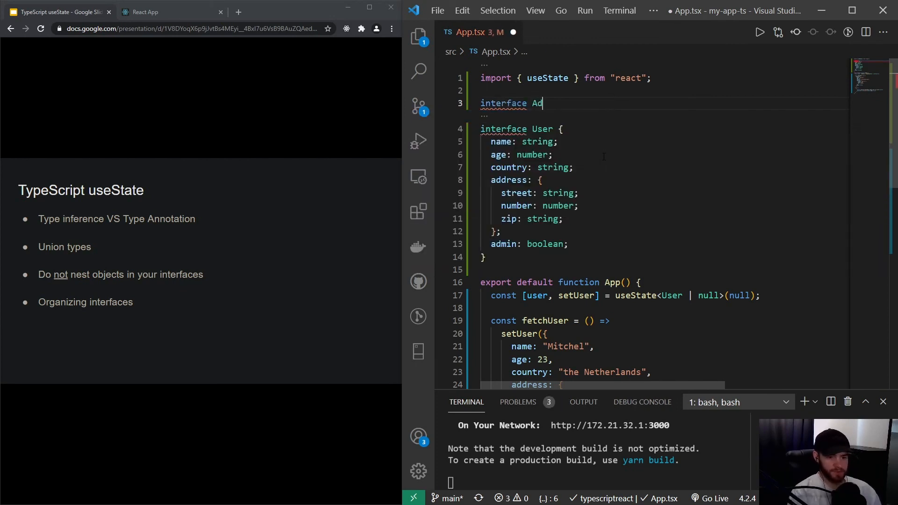
pyautogui.write('dress {')
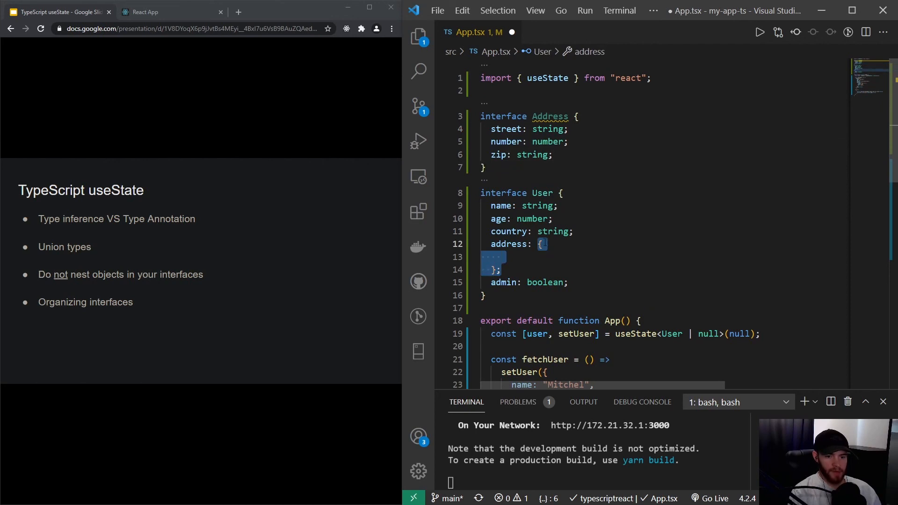
pyautogui.write('Address;')
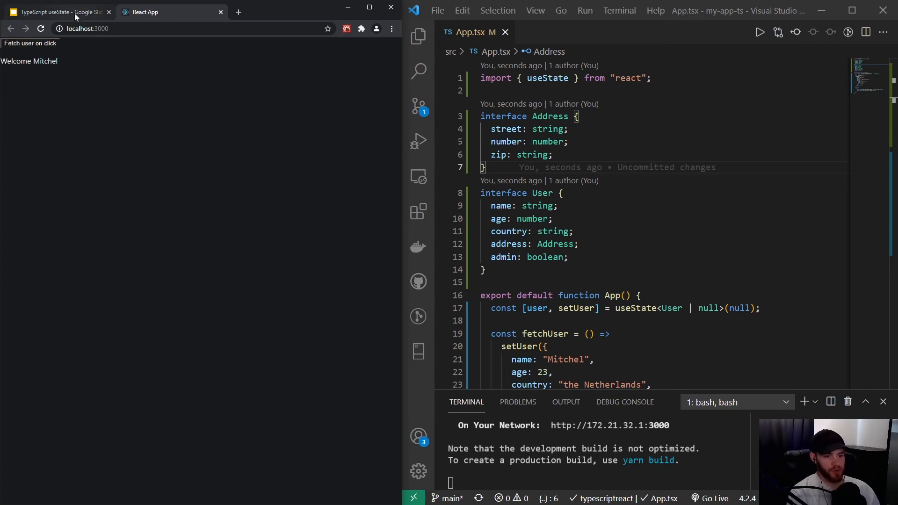
# Step: Bring the presentation slides back into view in Chrome
pyautogui.click(57, 11)
pyautogui.write('interface AppP')
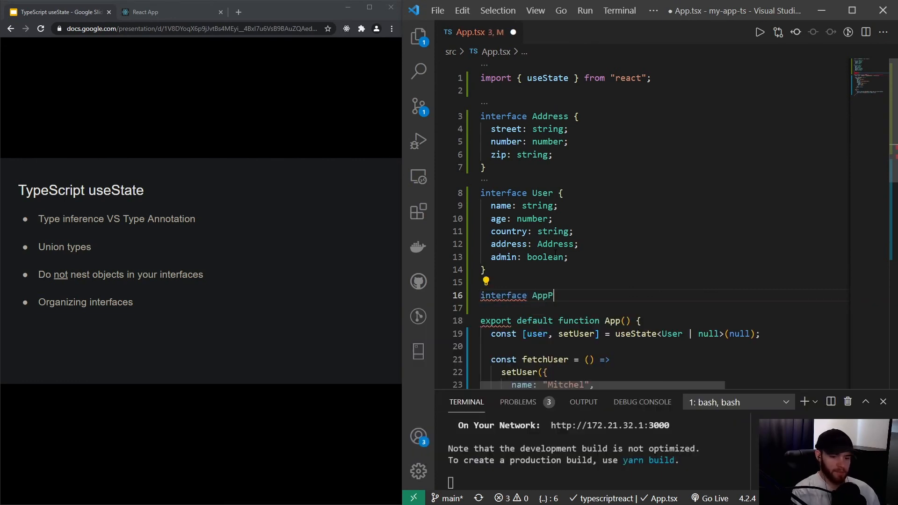
# Step: Complete interface AppProps { headerText: string } and show the React app in the browser
pyautogui.write('rops {}')
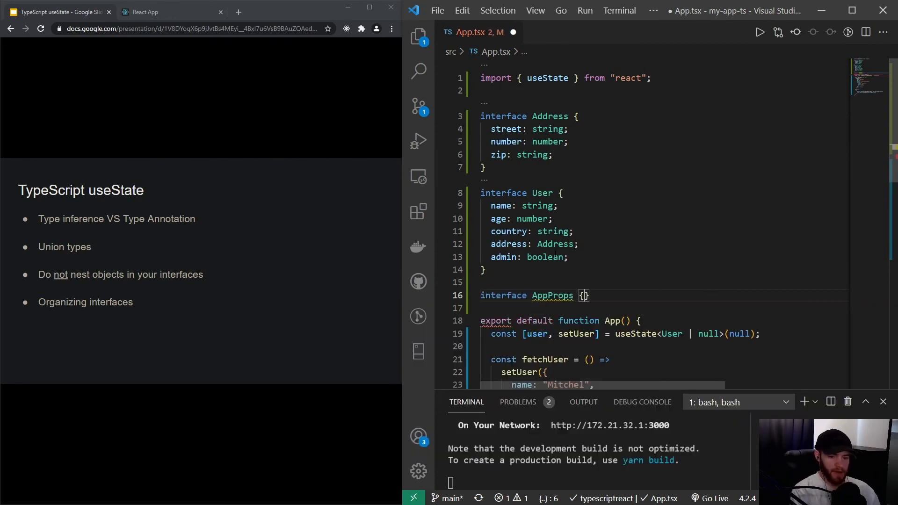
pyautogui.write('headerTe')
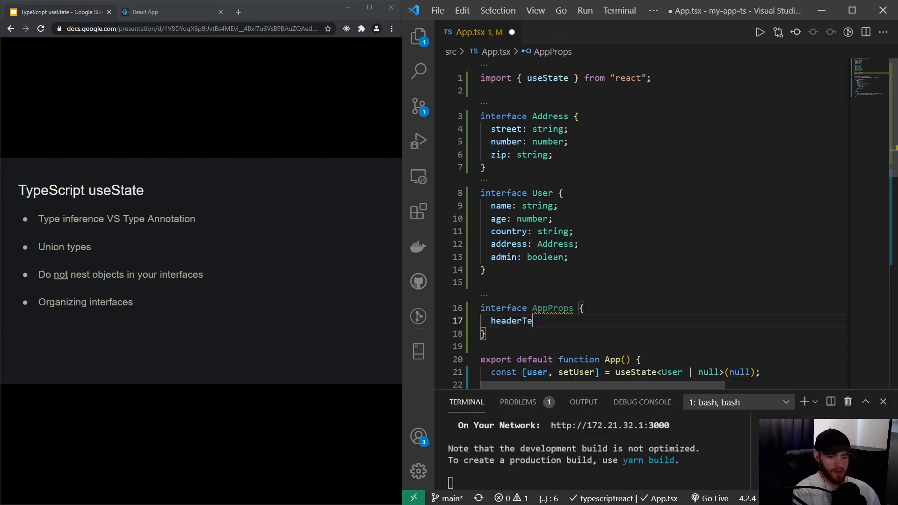
pyautogui.write('xt: string;')
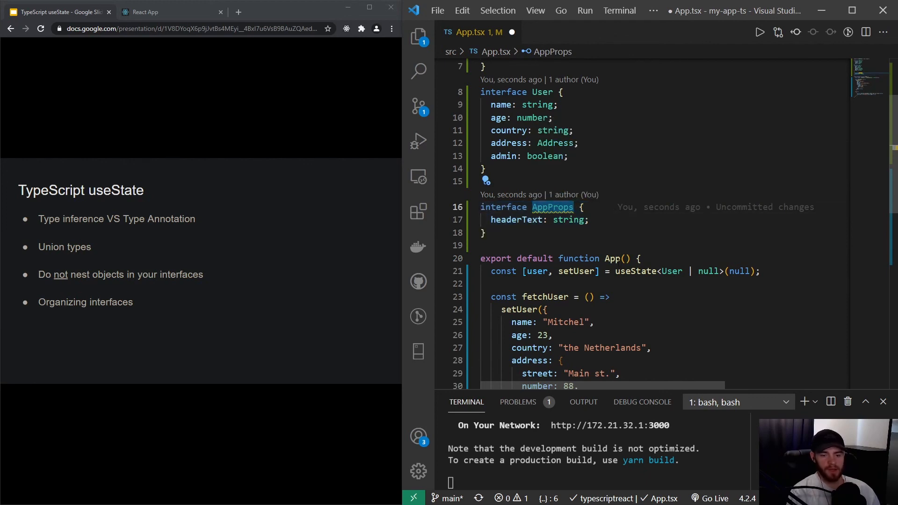
pyautogui.moveTo(612, 258)
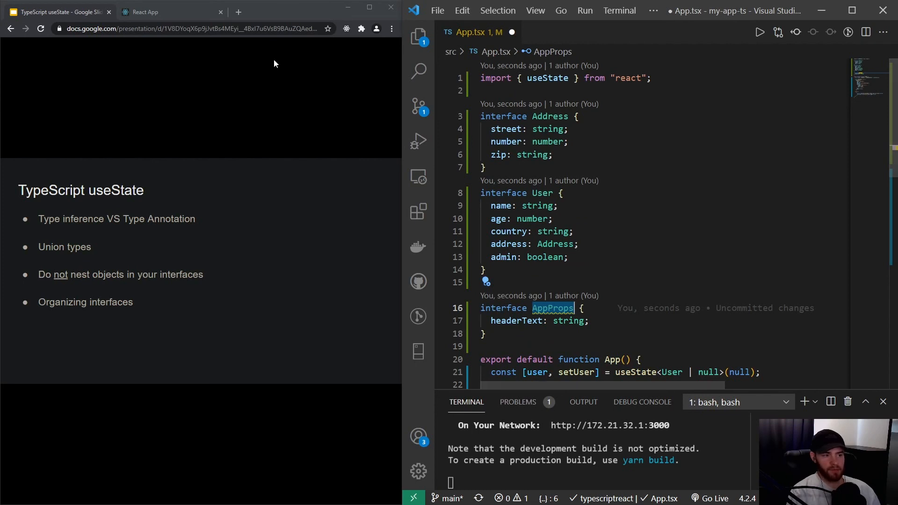
pyautogui.click(167, 11)
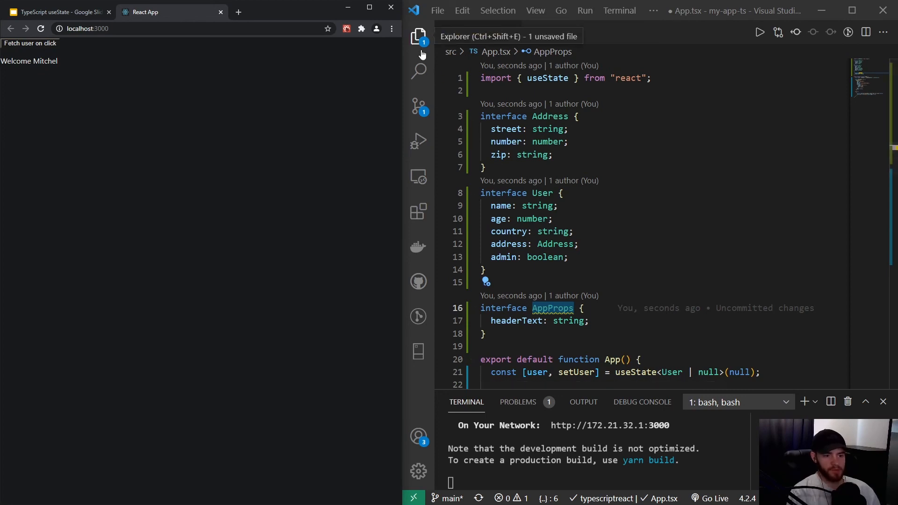
# Step: Create a new interfaces.ts file in src from the Explorer and return to App.tsx
pyautogui.click(419, 37)
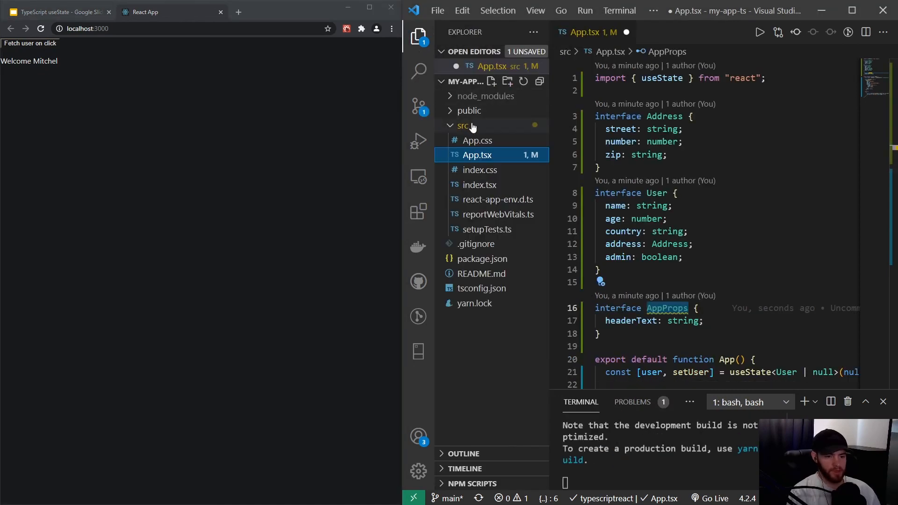
pyautogui.click(463, 125)
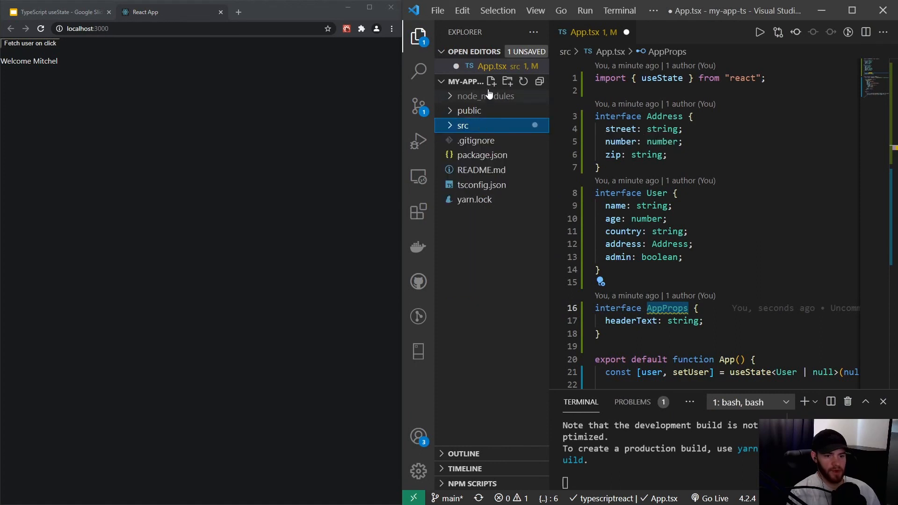
pyautogui.click(492, 82)
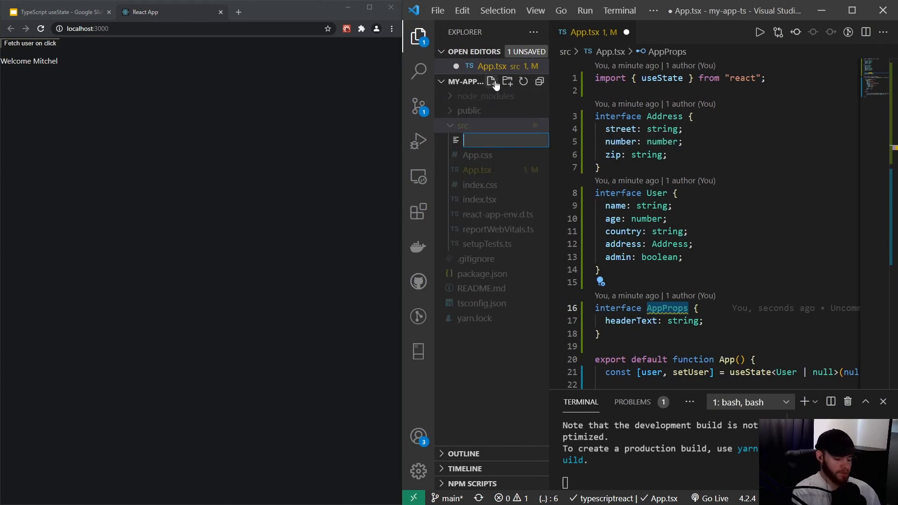
pyautogui.write('iterfa')
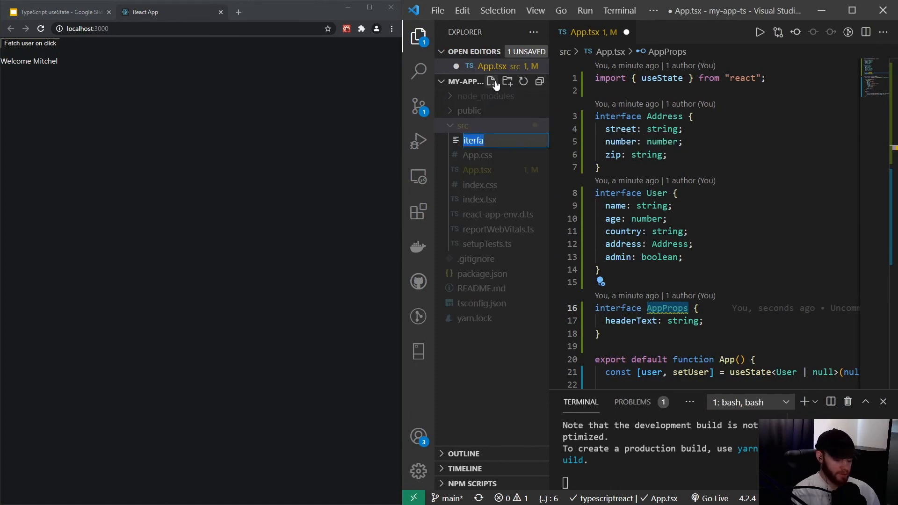
pyautogui.write('interfaces')
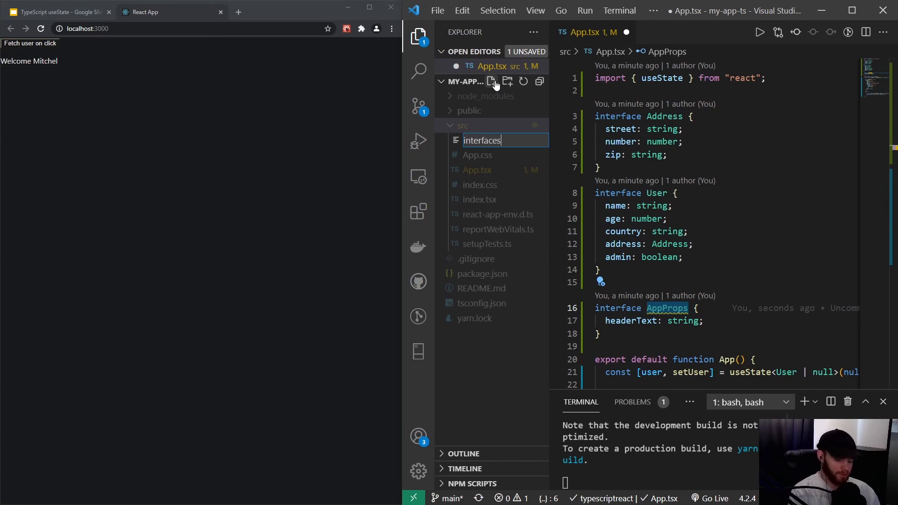
pyautogui.press('Enter')
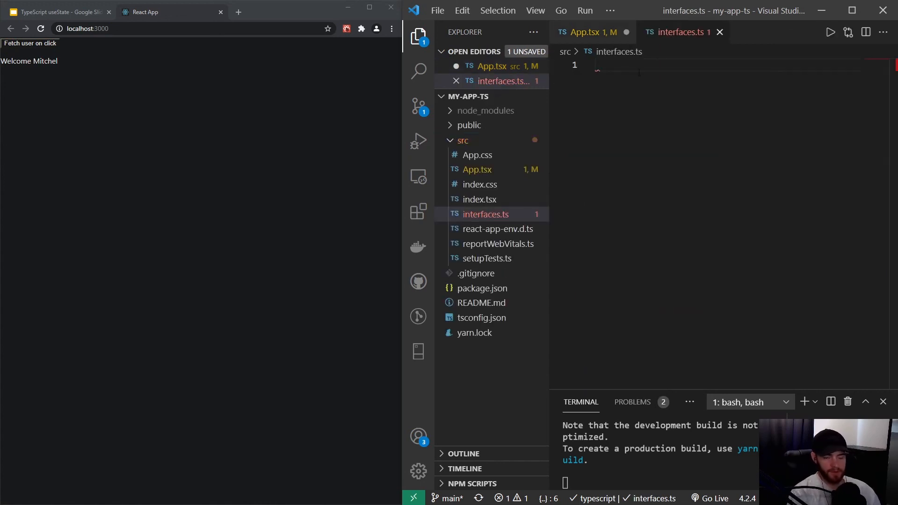
pyautogui.click(591, 32)
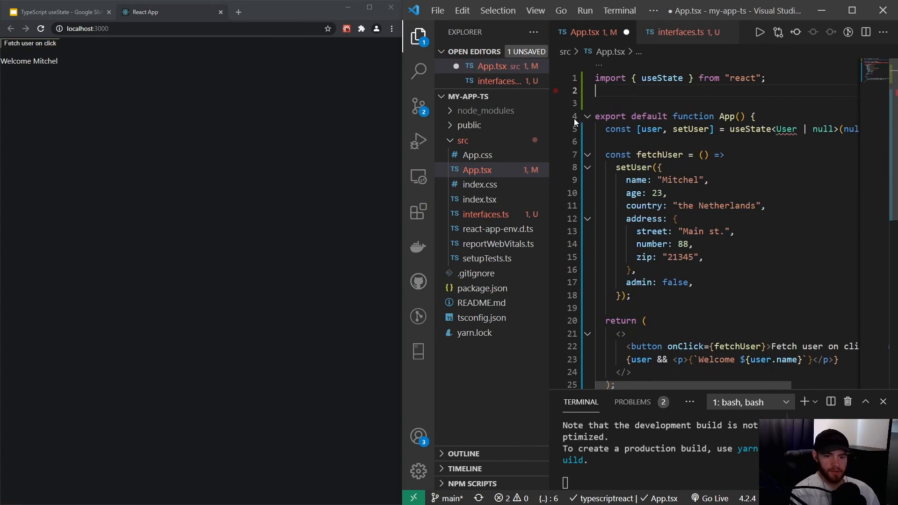
# Step: Export the Address and User interfaces in interfaces.ts and return to App.tsx
pyautogui.click(683, 32)
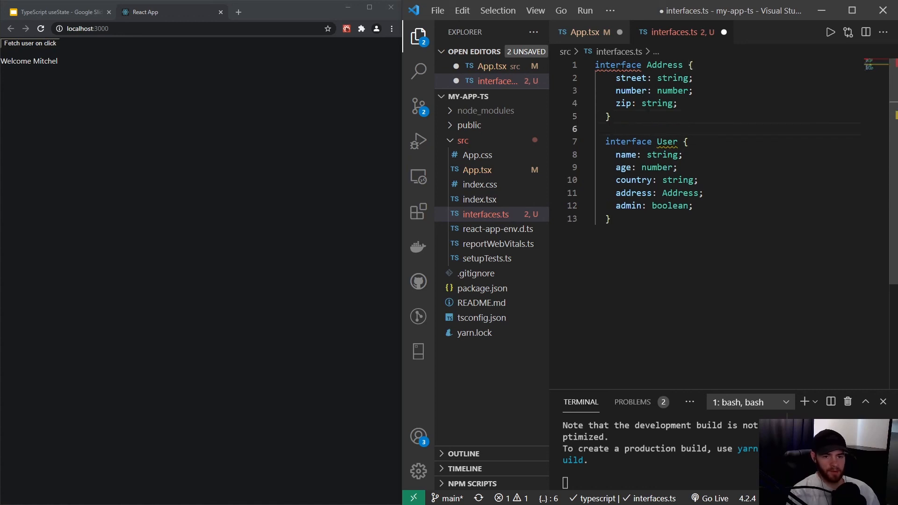
pyautogui.write('export')
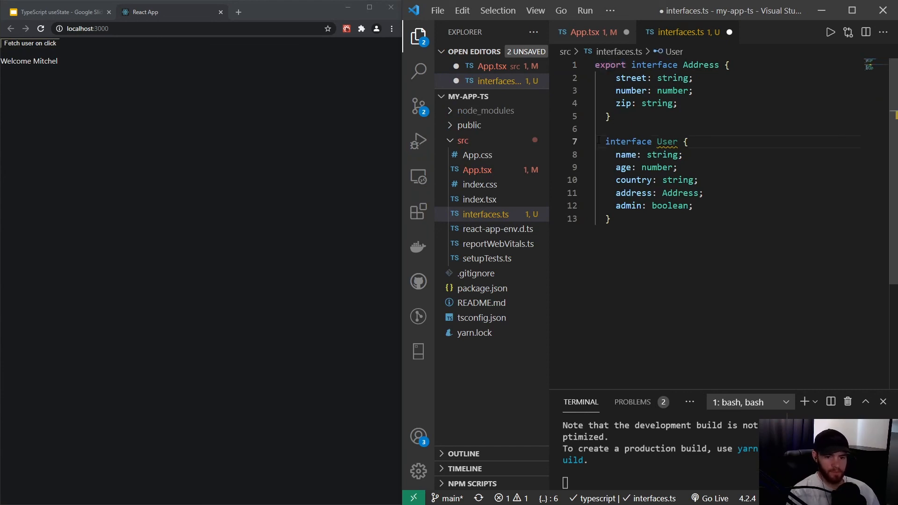
pyautogui.write('export')
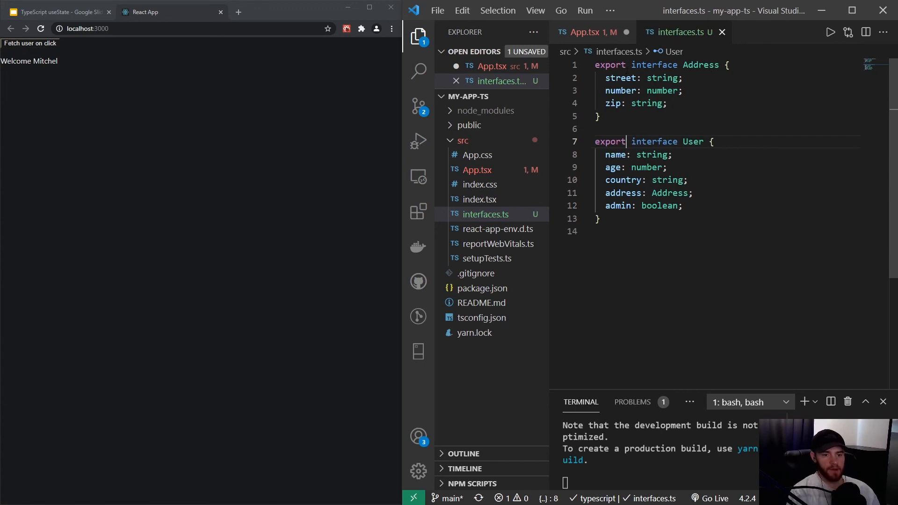
pyautogui.click(584, 32)
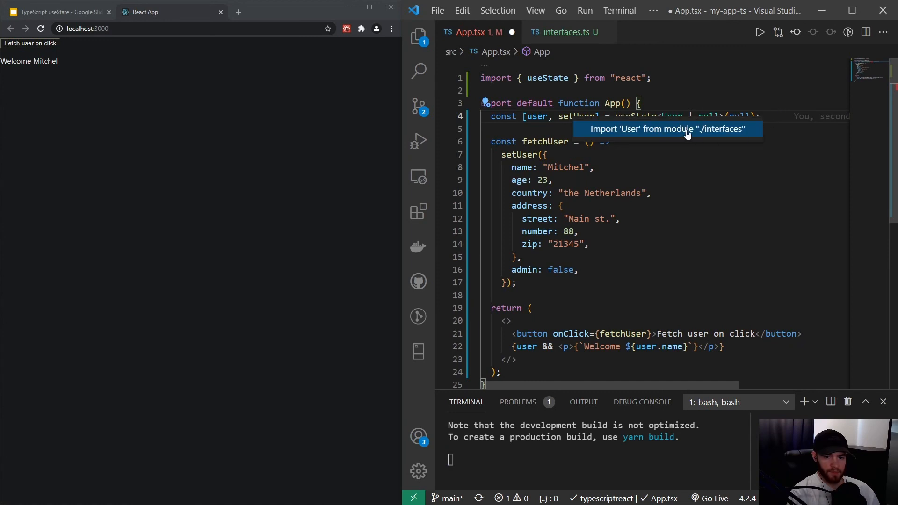
# Step: Import User from ./interfaces via Quick Fix and show the slides again
pyautogui.click(667, 128)
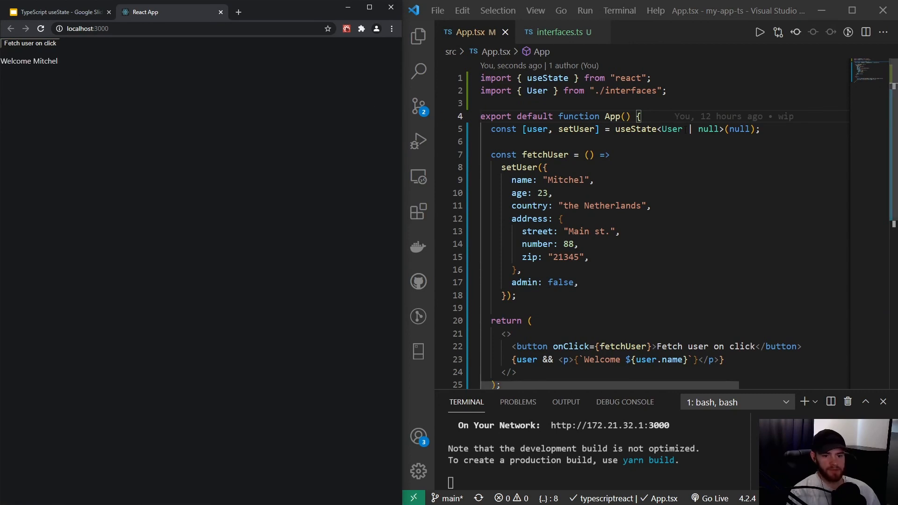
pyautogui.moveTo(629, 130)
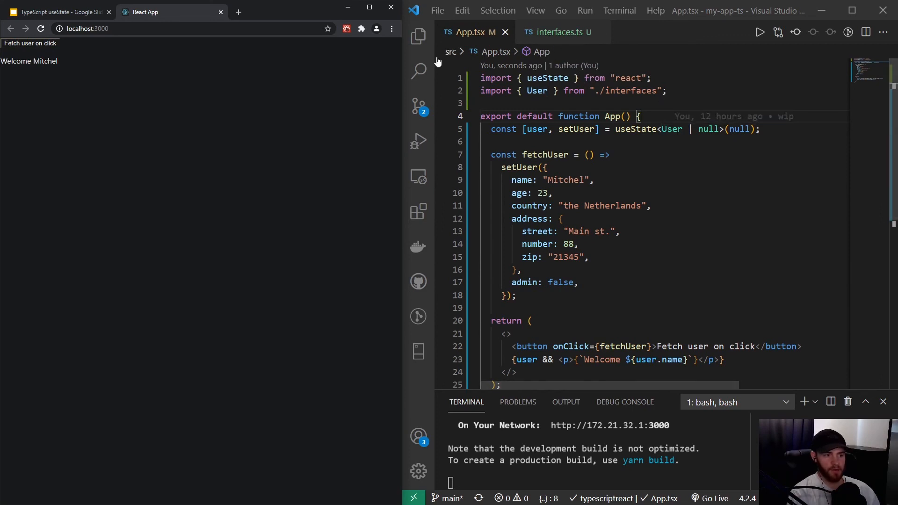
pyautogui.click(57, 11)
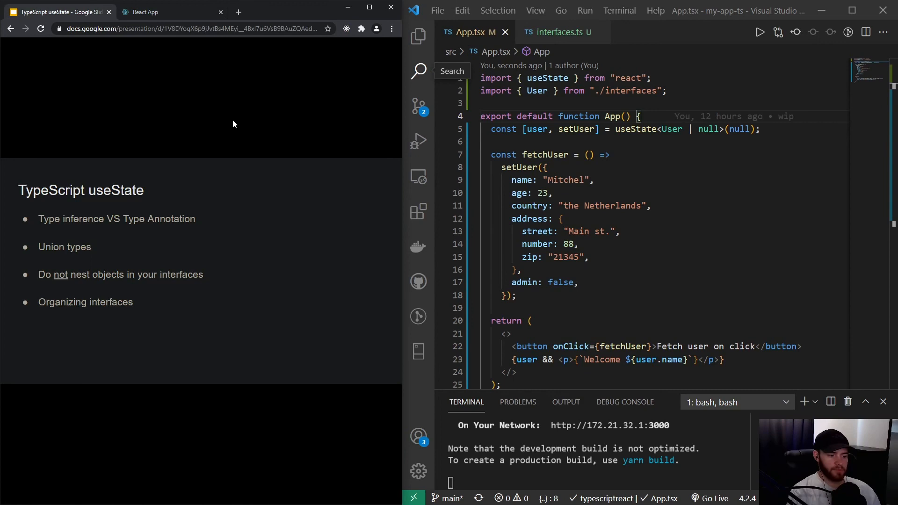